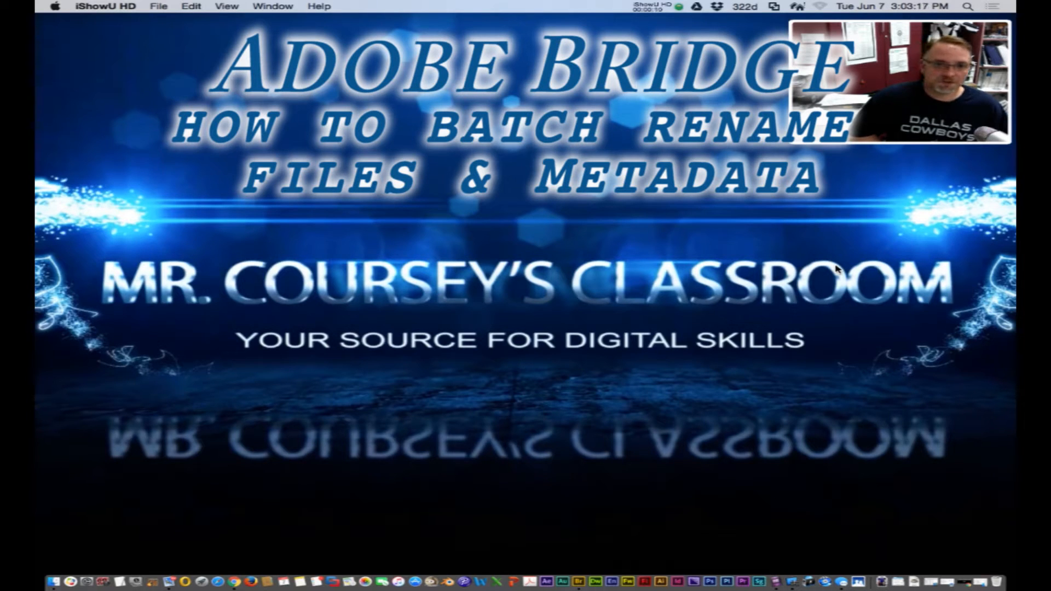
{"action": "mouse_move", "coordinate": [620, 439]}
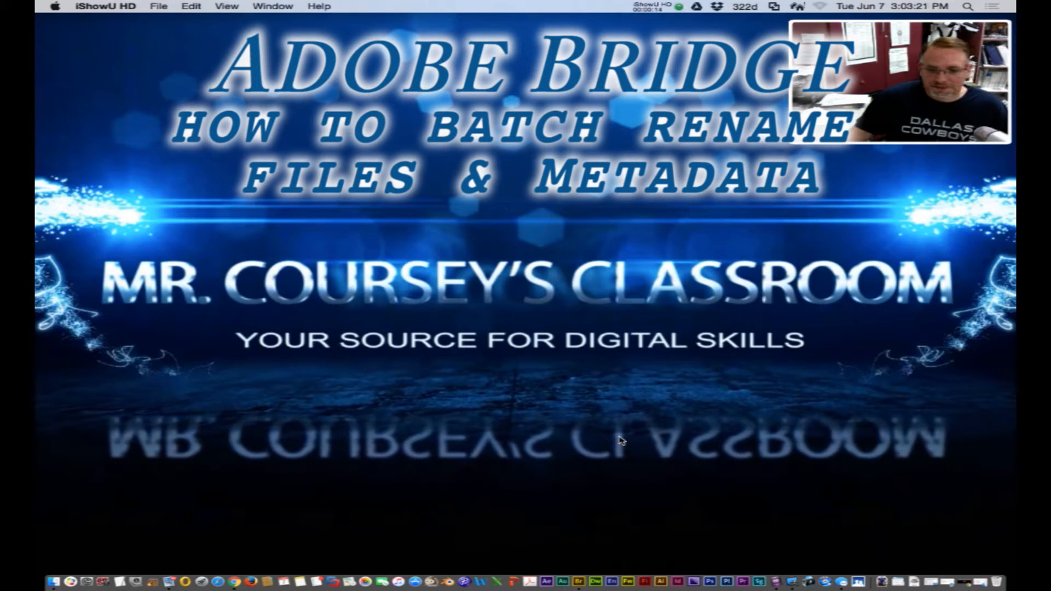
{"action": "mouse_move", "coordinate": [589, 573]}
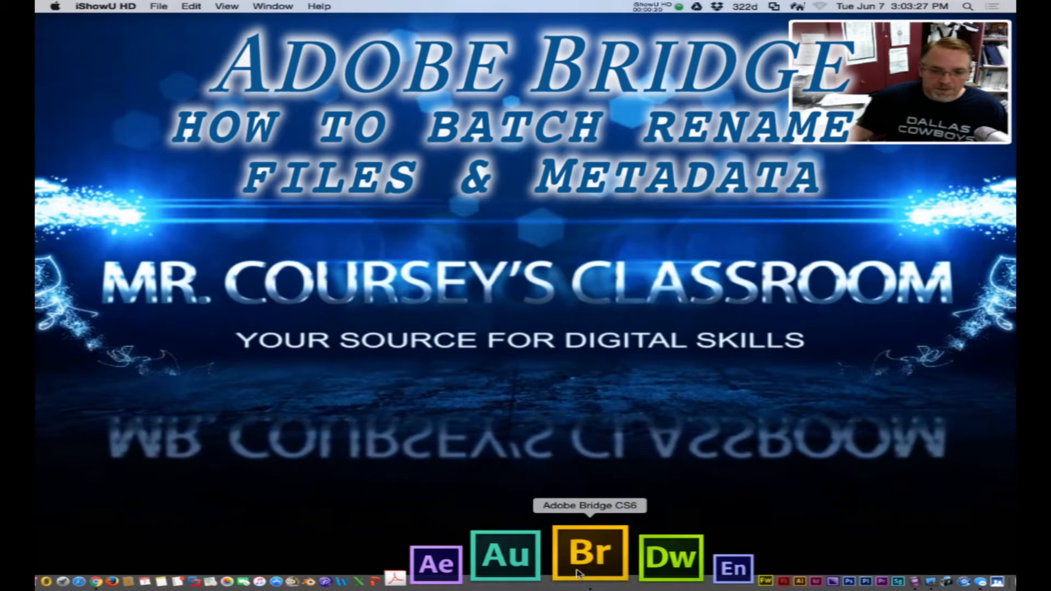
- Launch Adobe Bridge CS6 and navigate into the Italy pics folder inside Pictures
{"action": "left_click", "coordinate": [587, 554]}
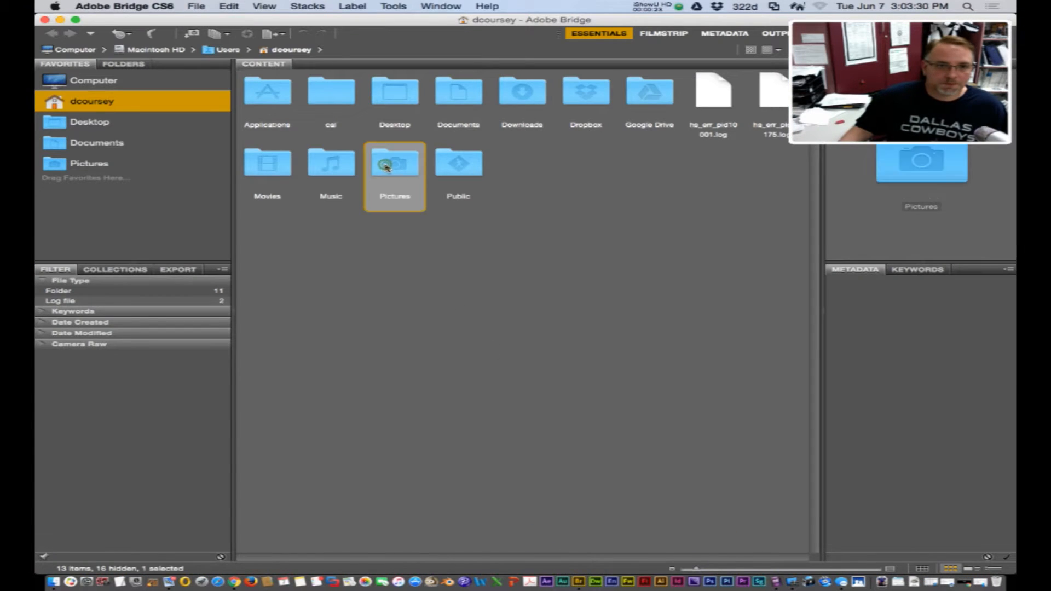
{"action": "double_click", "coordinate": [394, 162]}
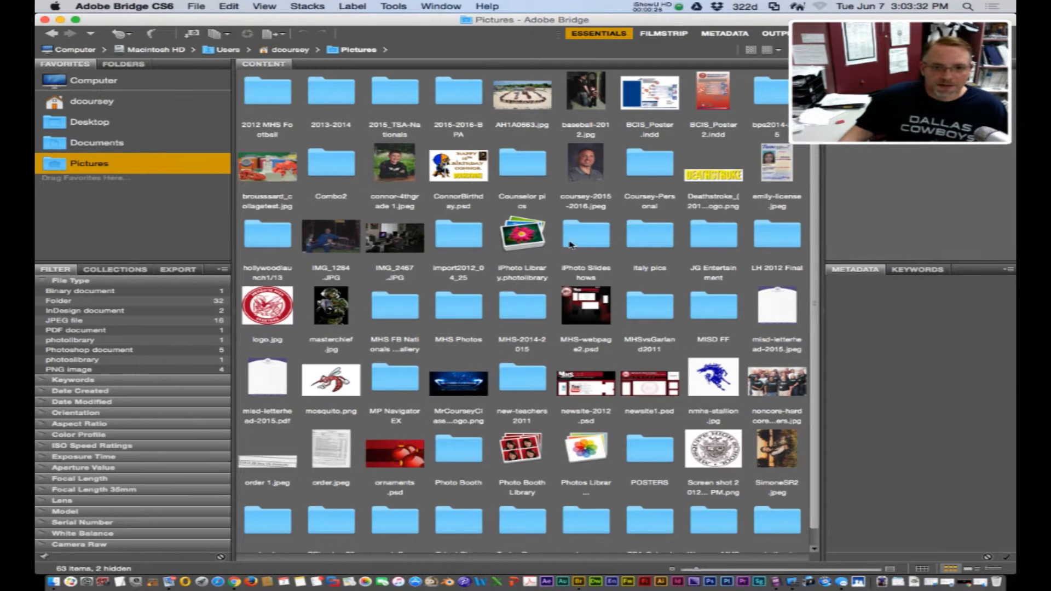
{"action": "double_click", "coordinate": [648, 235]}
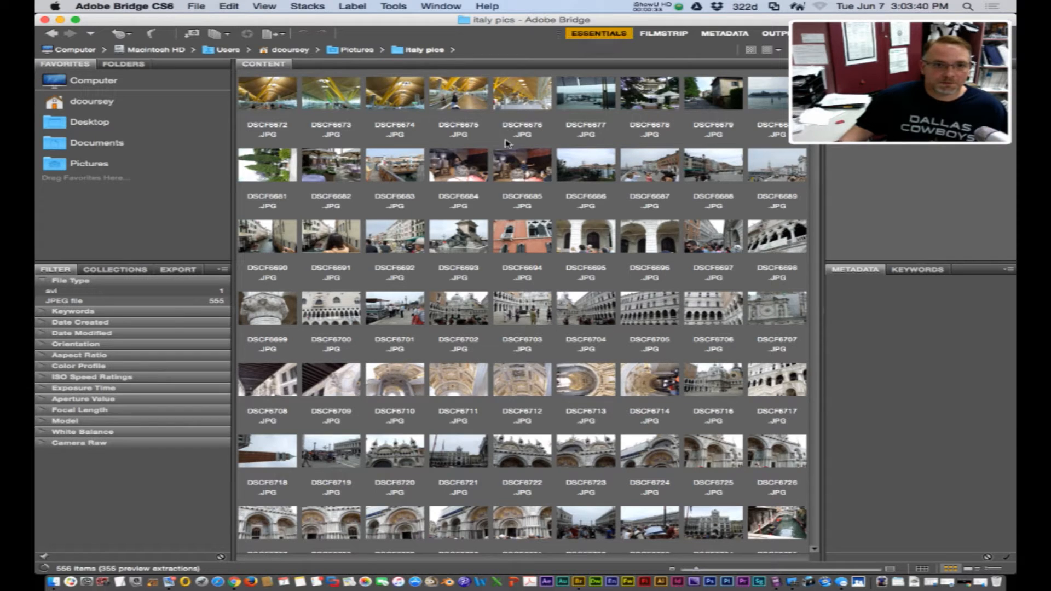
- Select the first Italy photo and browse down through the folder's thumbnails
{"action": "left_click", "coordinate": [267, 92]}
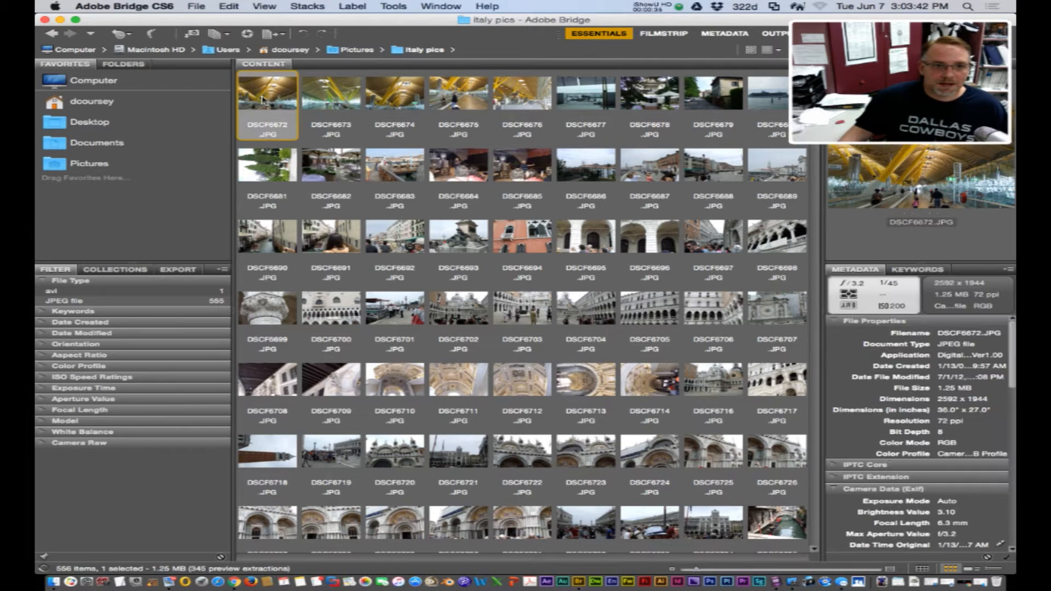
{"action": "scroll", "scroll_direction": "down", "scroll_amount": 3}
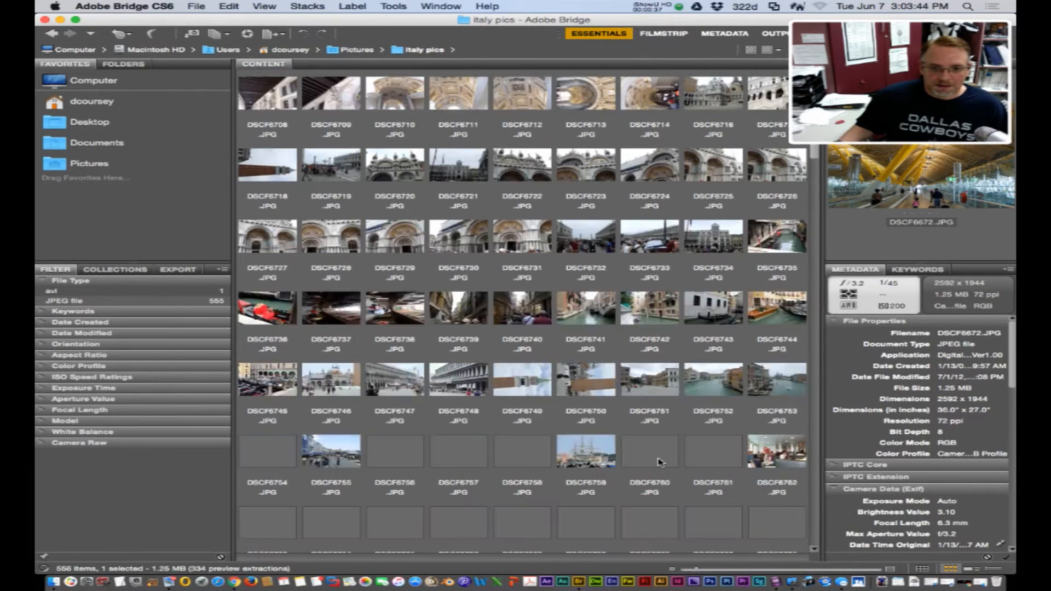
{"action": "scroll", "scroll_direction": "down", "scroll_amount": 3}
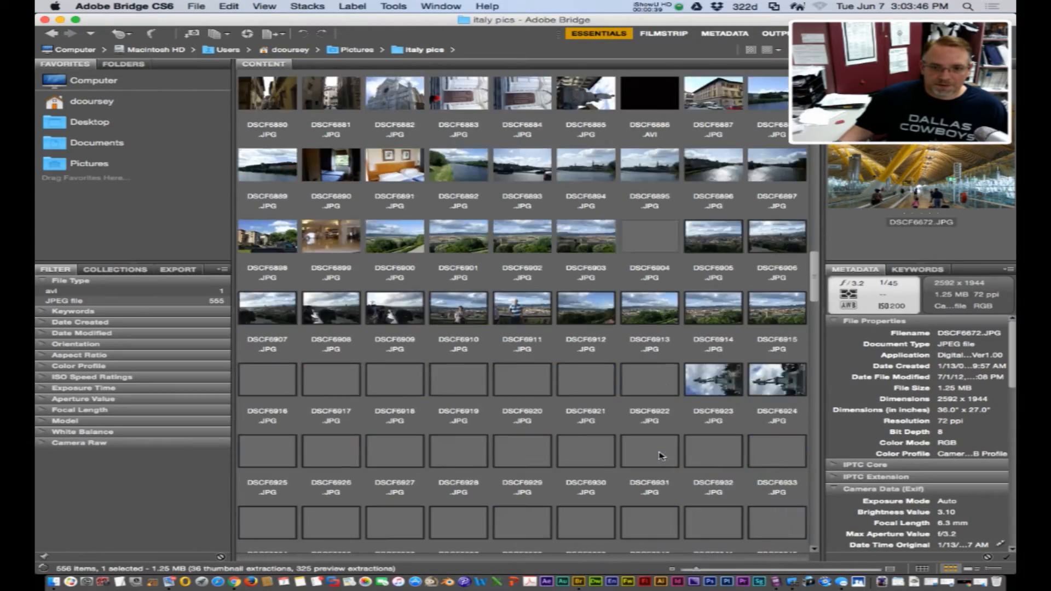
{"action": "scroll", "scroll_direction": "down", "scroll_amount": 3}
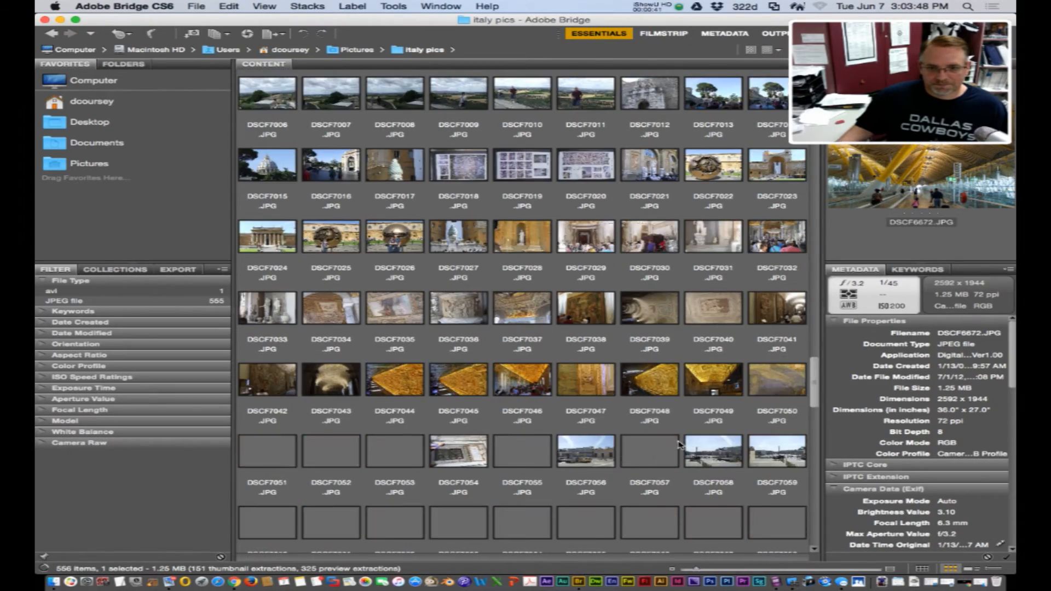
{"action": "scroll", "scroll_direction": "down", "scroll_amount": 3}
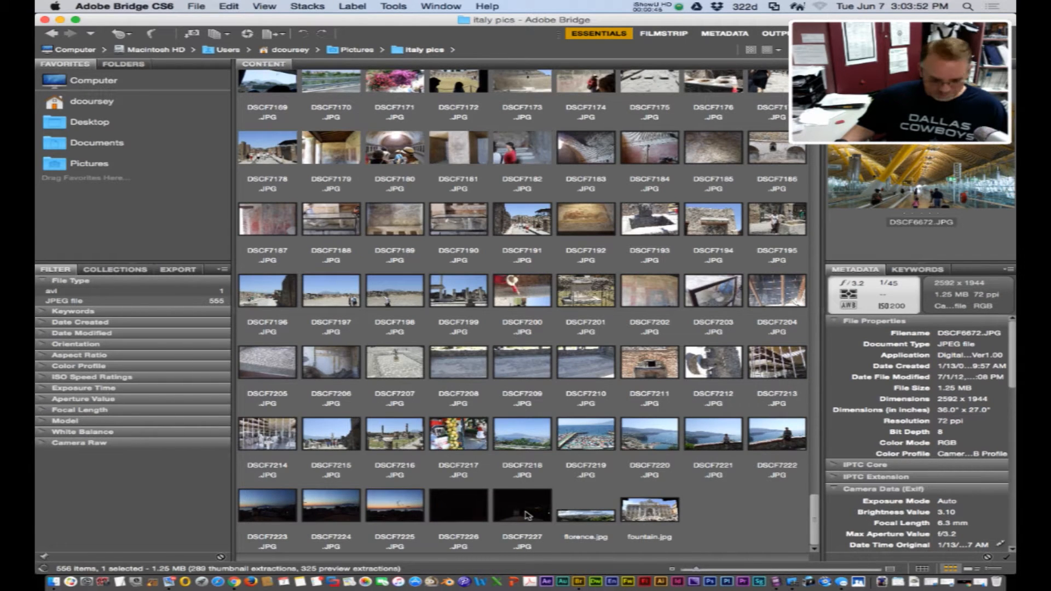
- Select all photos and bring up Batch Rename, checking the available presets
{"action": "key", "text": "cmd+a"}
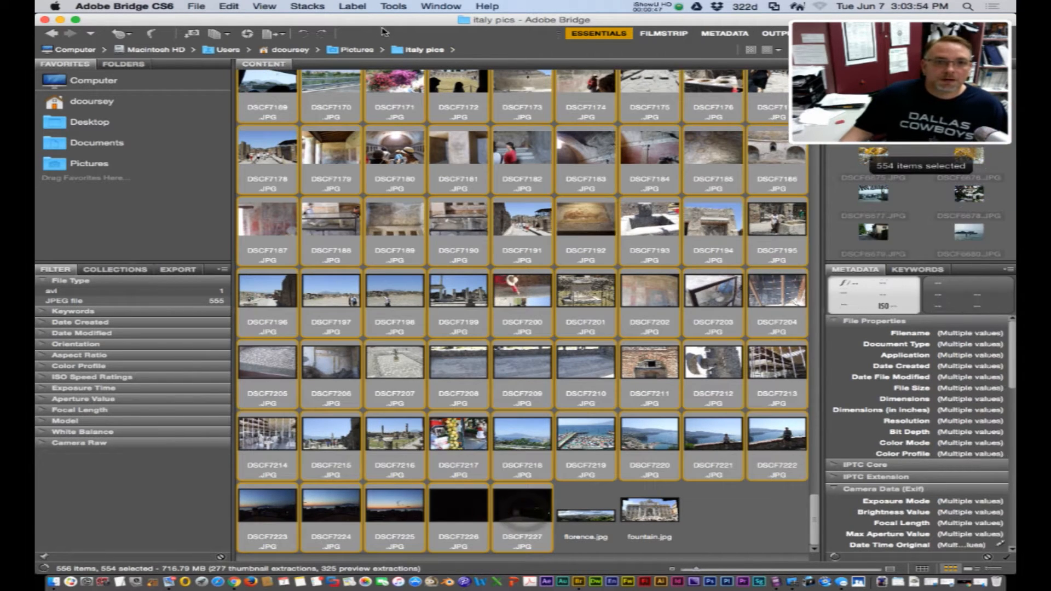
{"action": "left_click", "coordinate": [393, 6]}
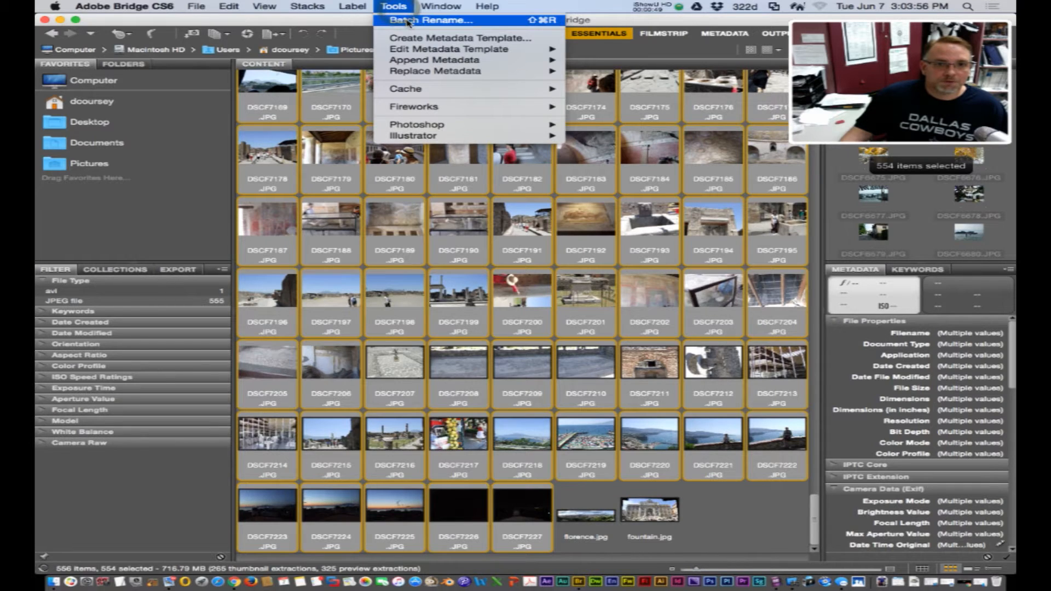
{"action": "left_click", "coordinate": [431, 20]}
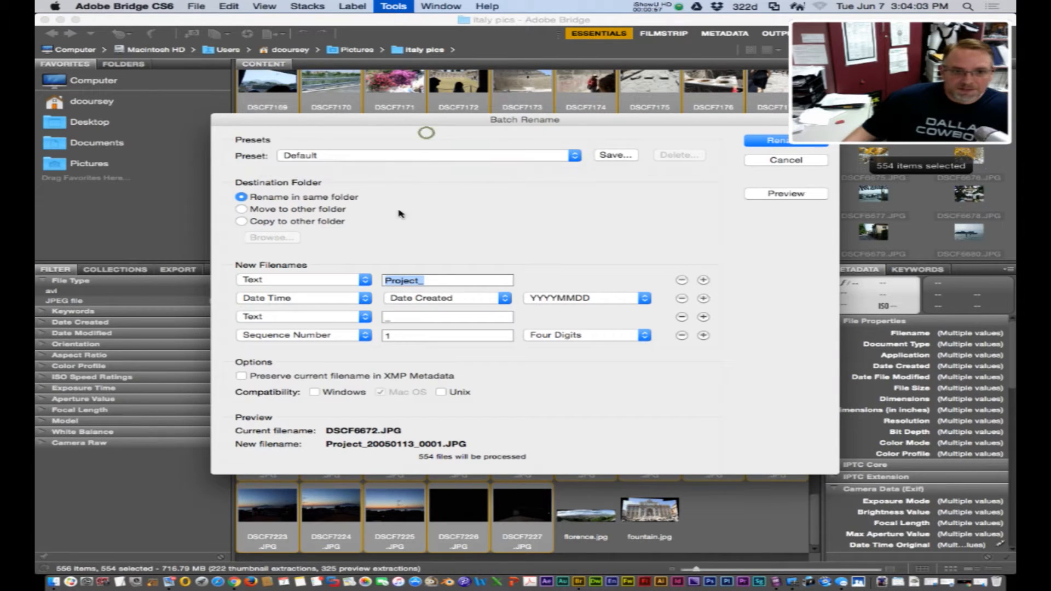
{"action": "mouse_move", "coordinate": [606, 309]}
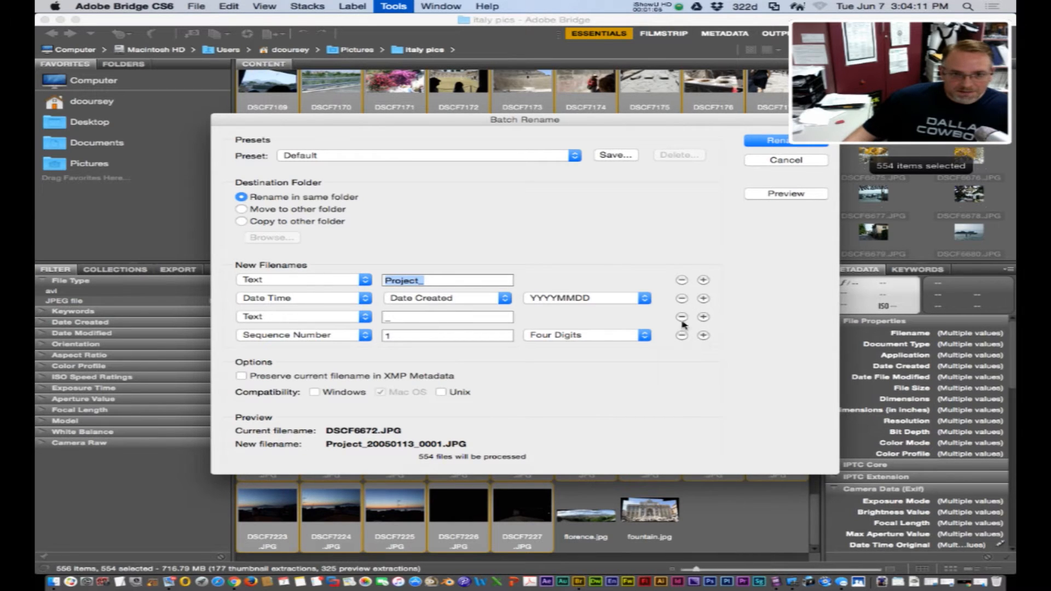
{"action": "mouse_move", "coordinate": [300, 373]}
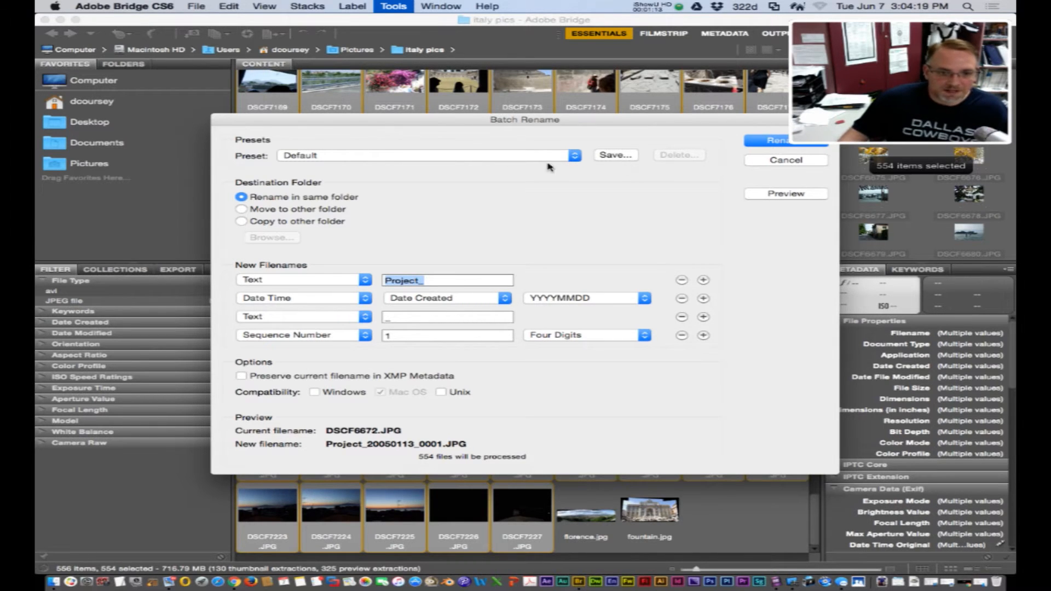
{"action": "mouse_move", "coordinate": [398, 213]}
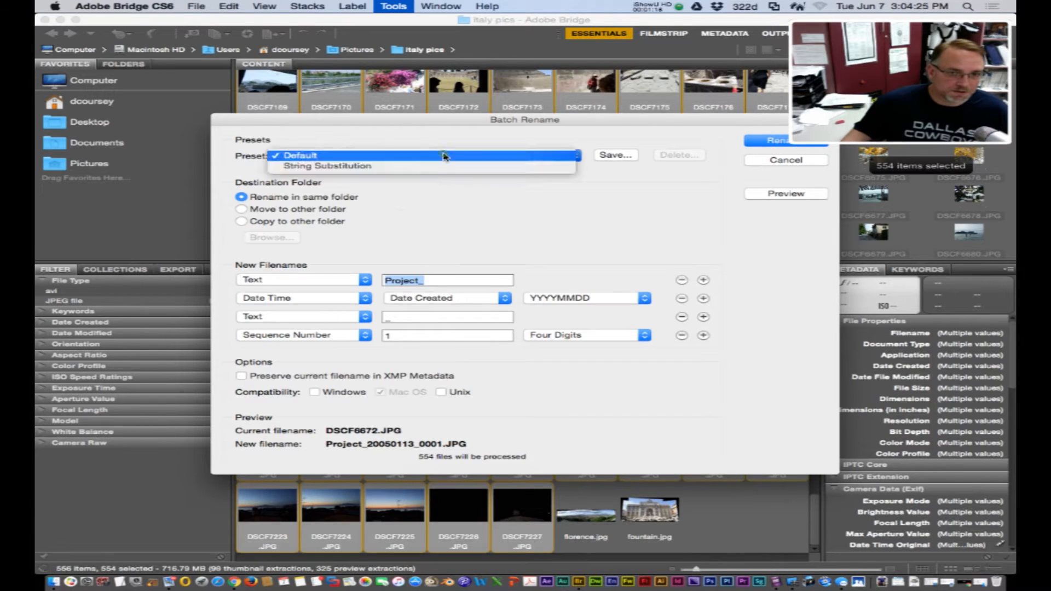
{"action": "left_click", "coordinate": [300, 155]}
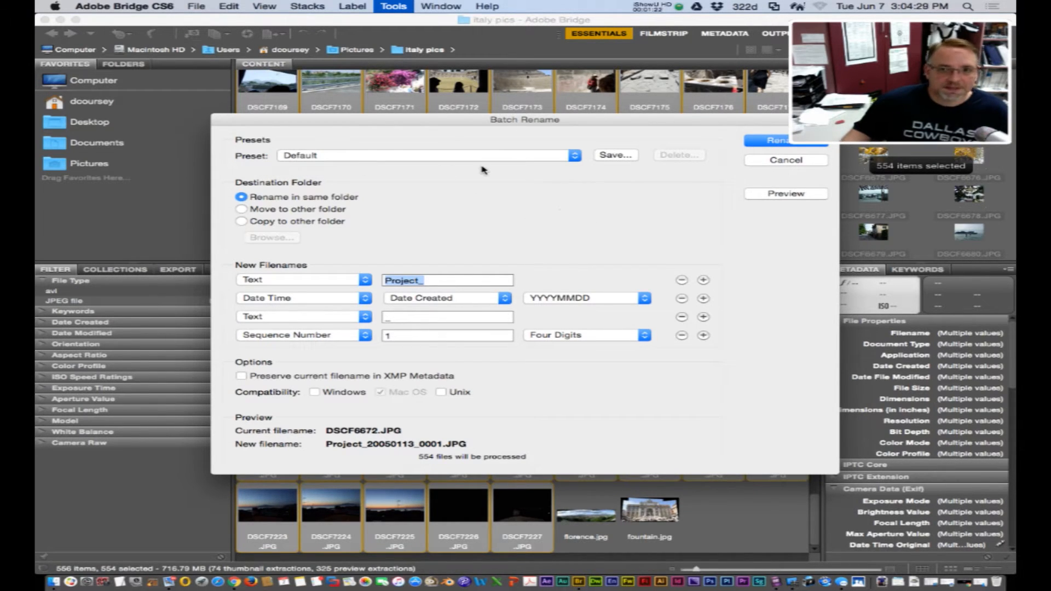
{"action": "mouse_move", "coordinate": [414, 183]}
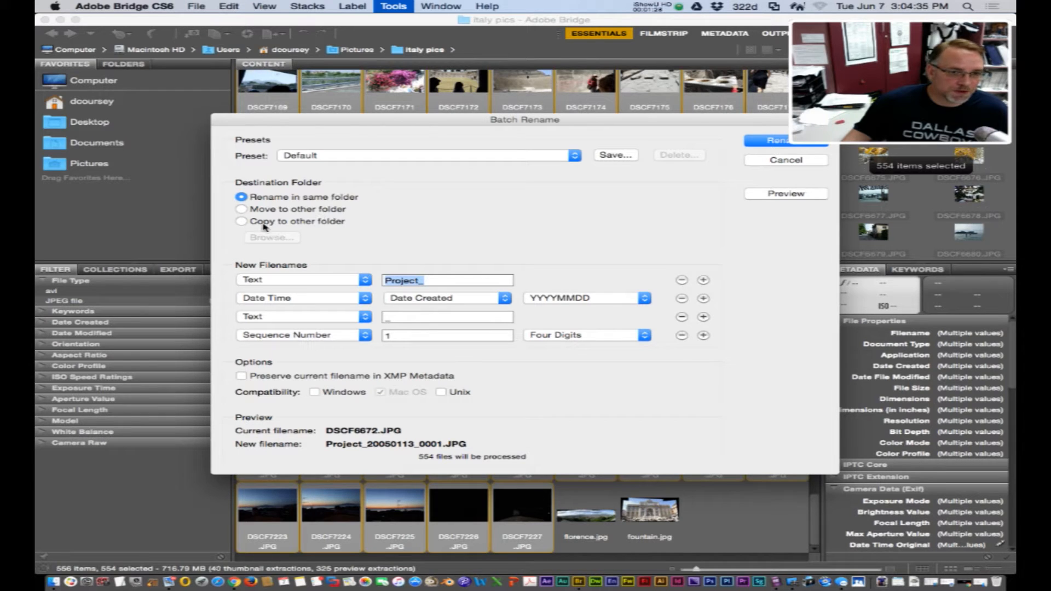
{"action": "mouse_move", "coordinate": [296, 250]}
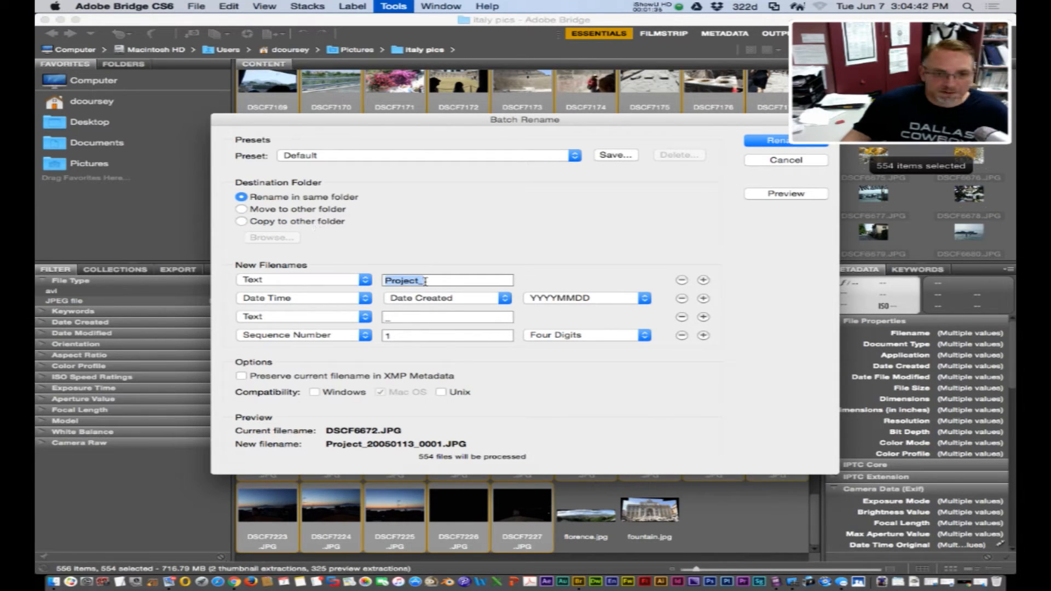
- Rename the 554 photos with text 'Italy_', preserving current filenames in XMP metadata
{"action": "type", "text": "Italy_"}
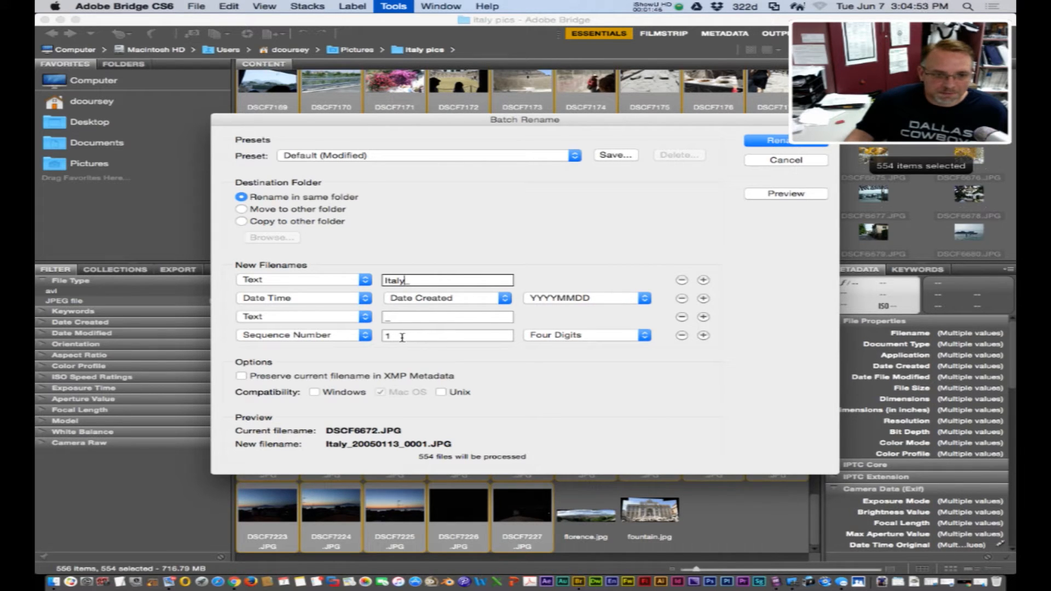
{"action": "mouse_move", "coordinate": [412, 348]}
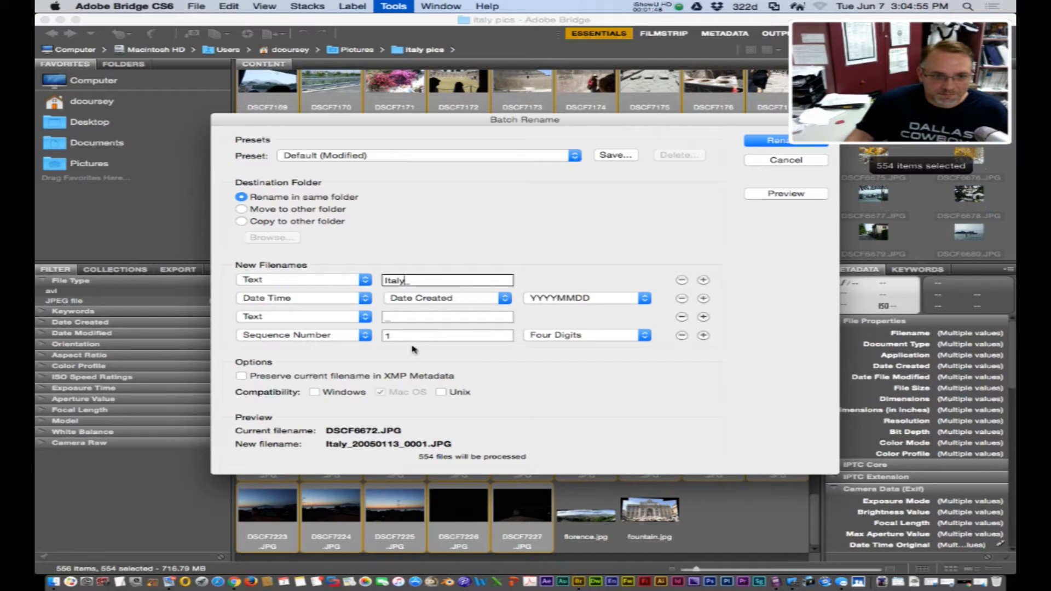
{"action": "left_click", "coordinate": [240, 375]}
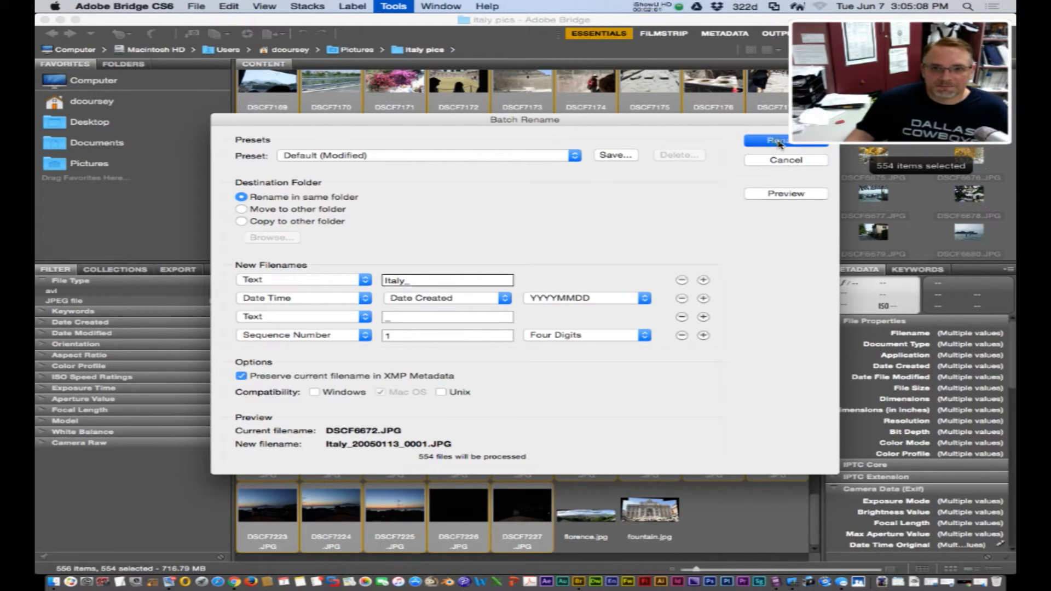
{"action": "left_click", "coordinate": [783, 141]}
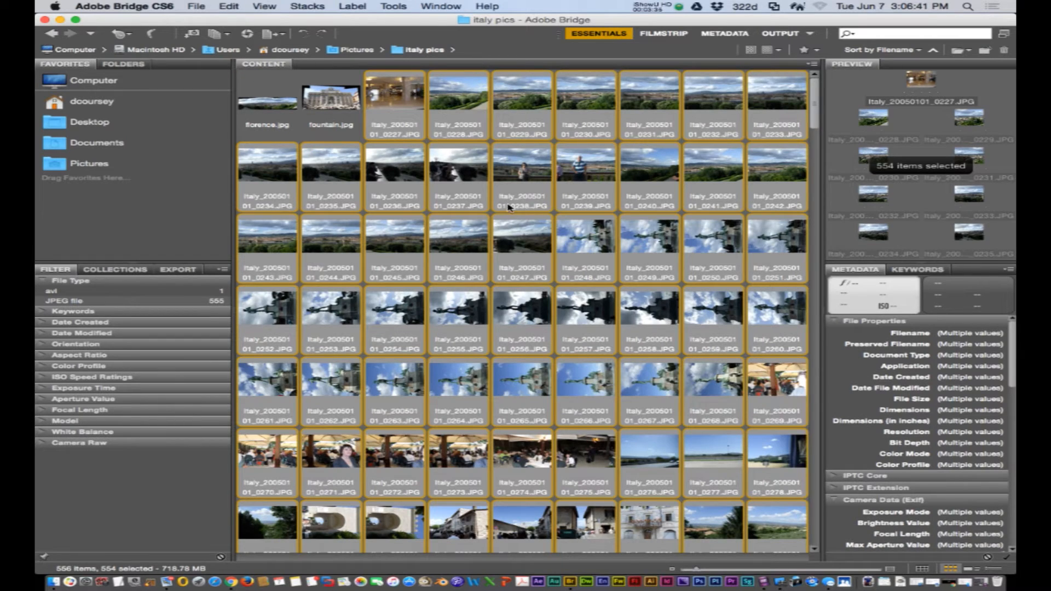
{"action": "mouse_move", "coordinate": [395, 141]}
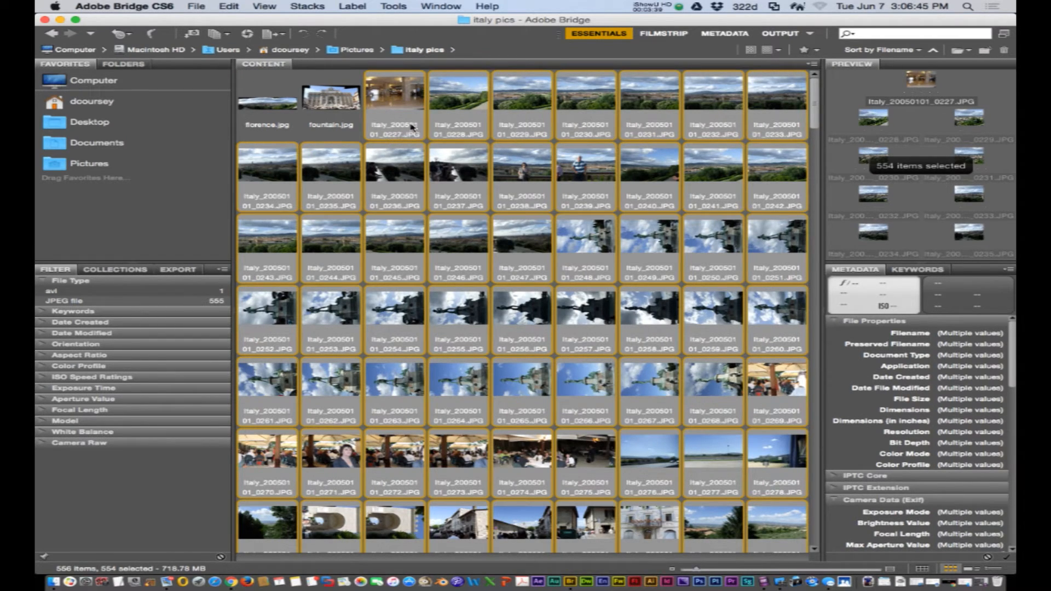
{"action": "mouse_move", "coordinate": [455, 144]}
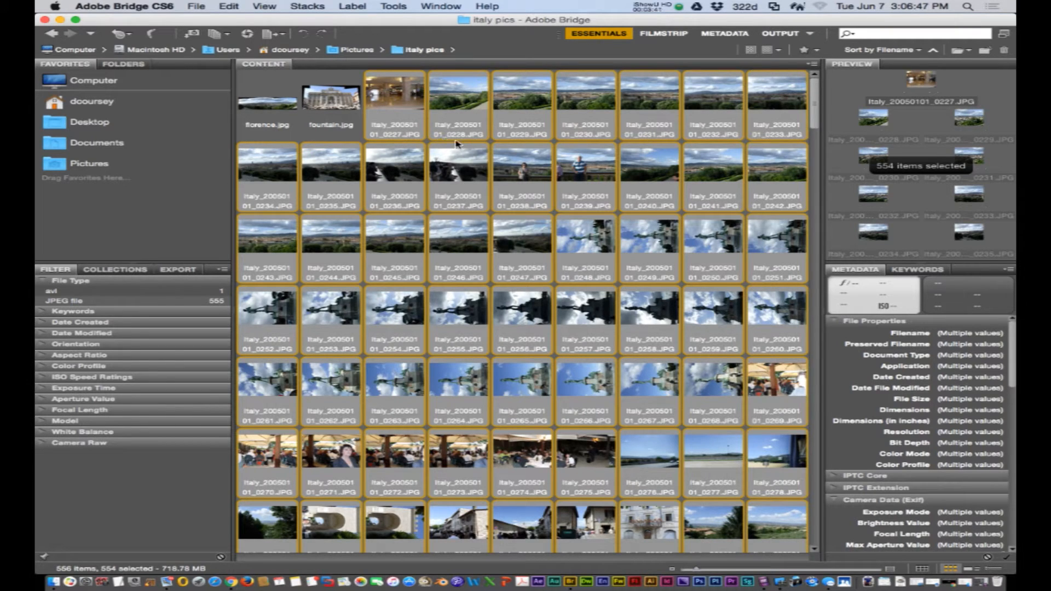
{"action": "mouse_move", "coordinate": [395, 138]}
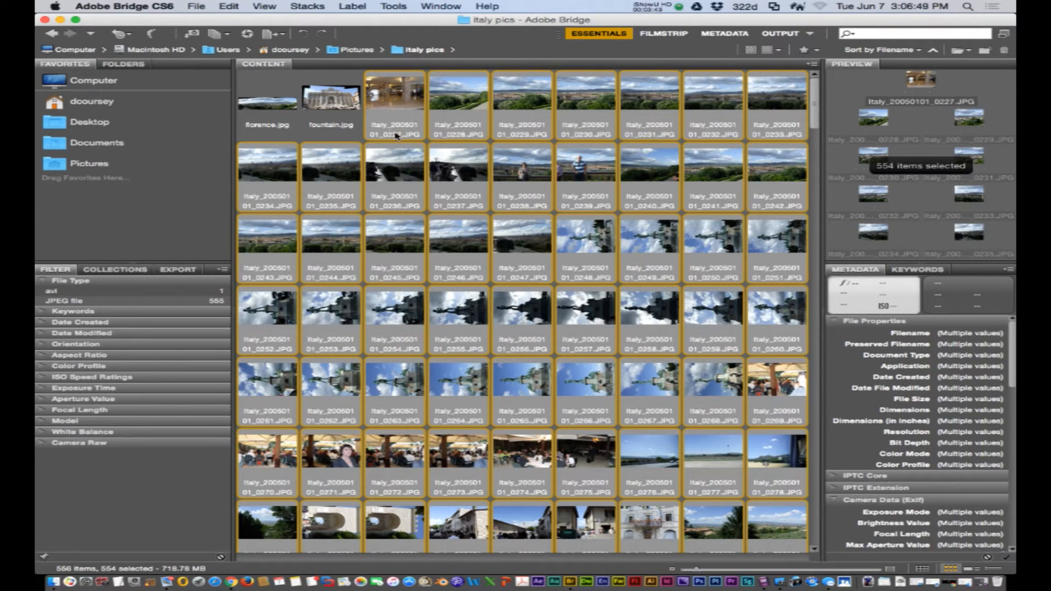
{"action": "mouse_move", "coordinate": [714, 414]}
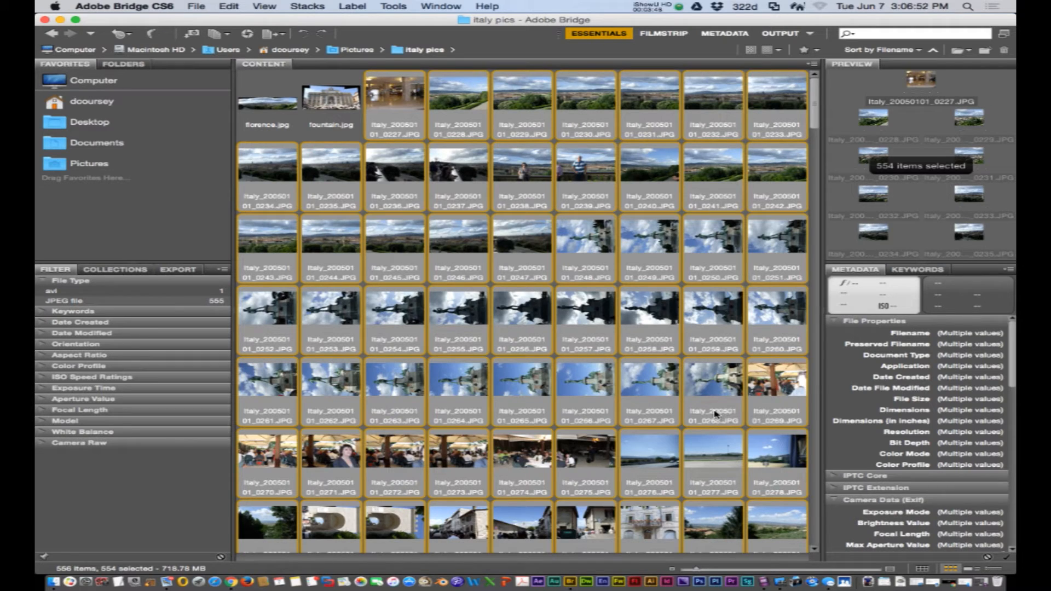
{"action": "mouse_move", "coordinate": [730, 414]}
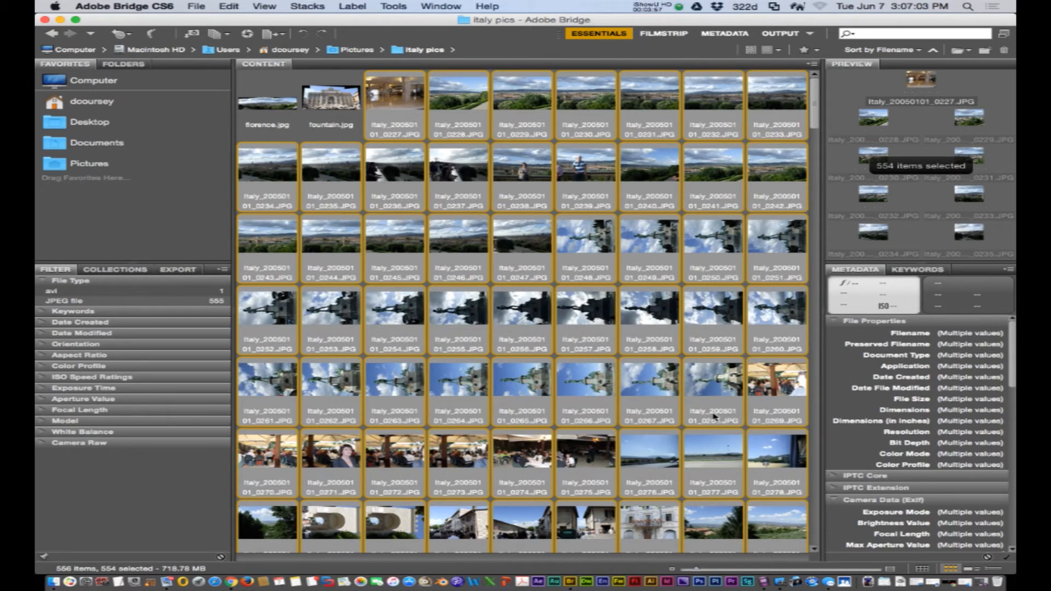
{"action": "scroll", "scroll_direction": "down", "scroll_amount": 3}
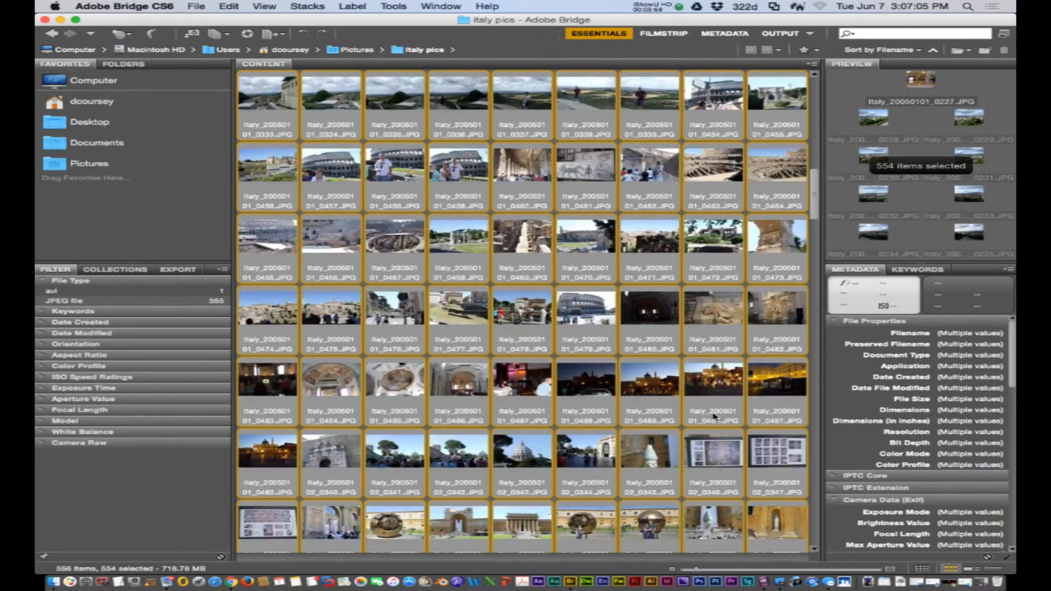
{"action": "scroll", "scroll_direction": "down", "scroll_amount": 3}
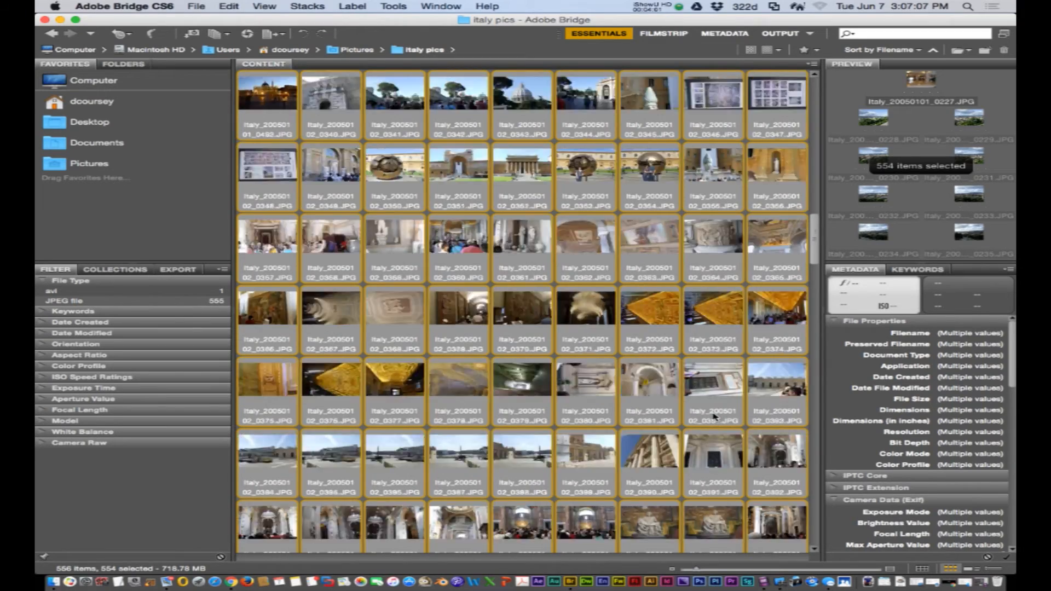
{"action": "scroll", "scroll_direction": "up", "scroll_amount": 3}
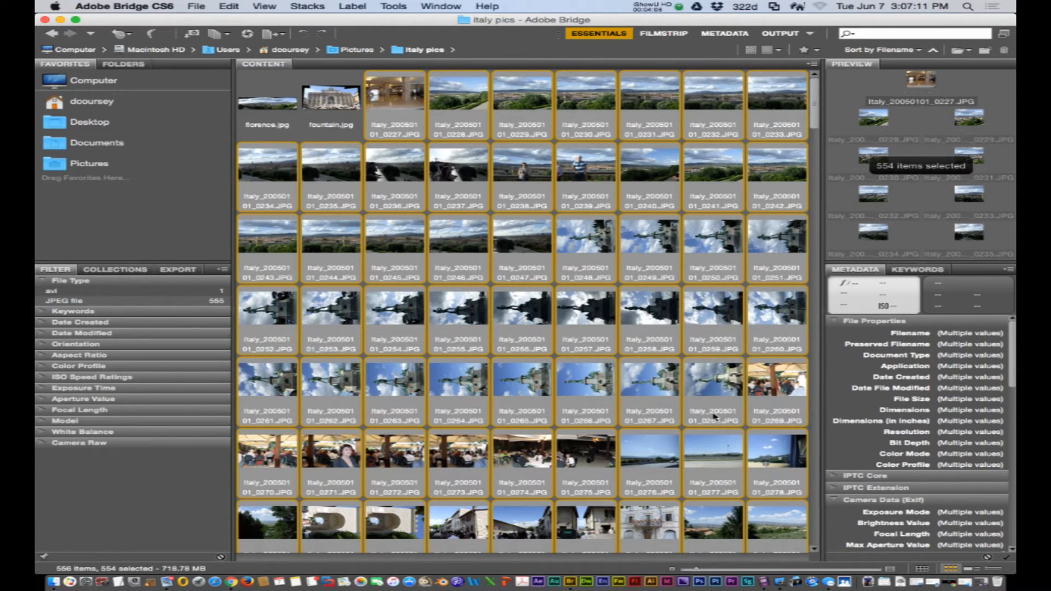
{"action": "mouse_move", "coordinate": [473, 91]}
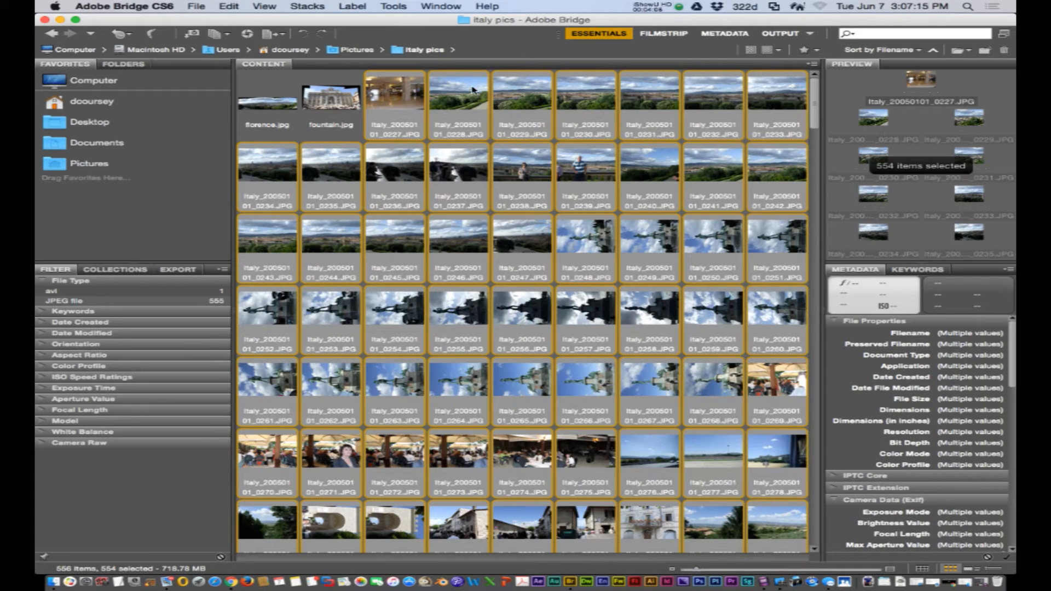
{"action": "mouse_move", "coordinate": [369, 57]}
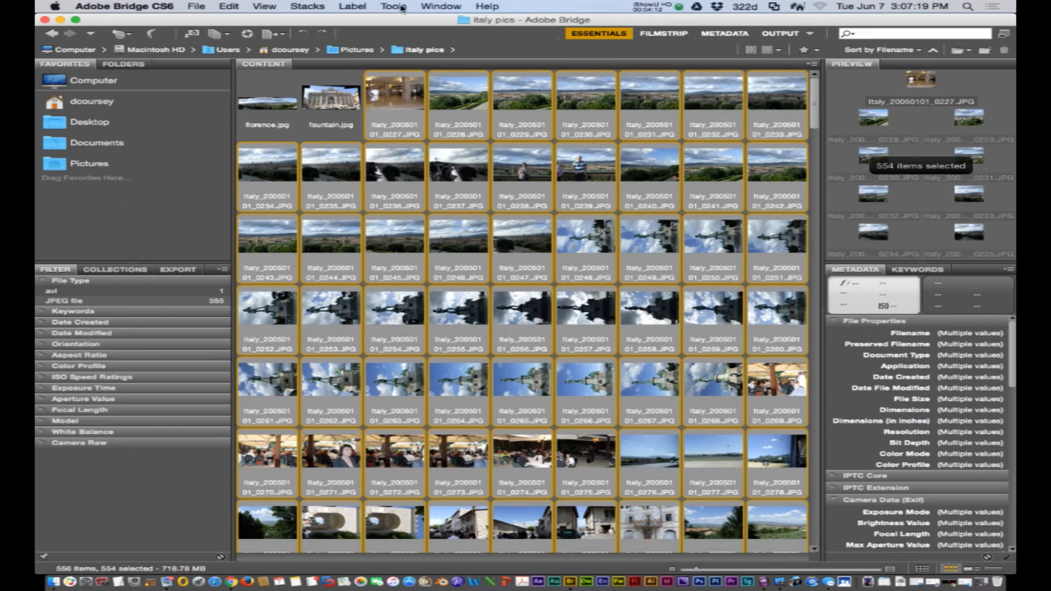
{"action": "left_click", "coordinate": [393, 6]}
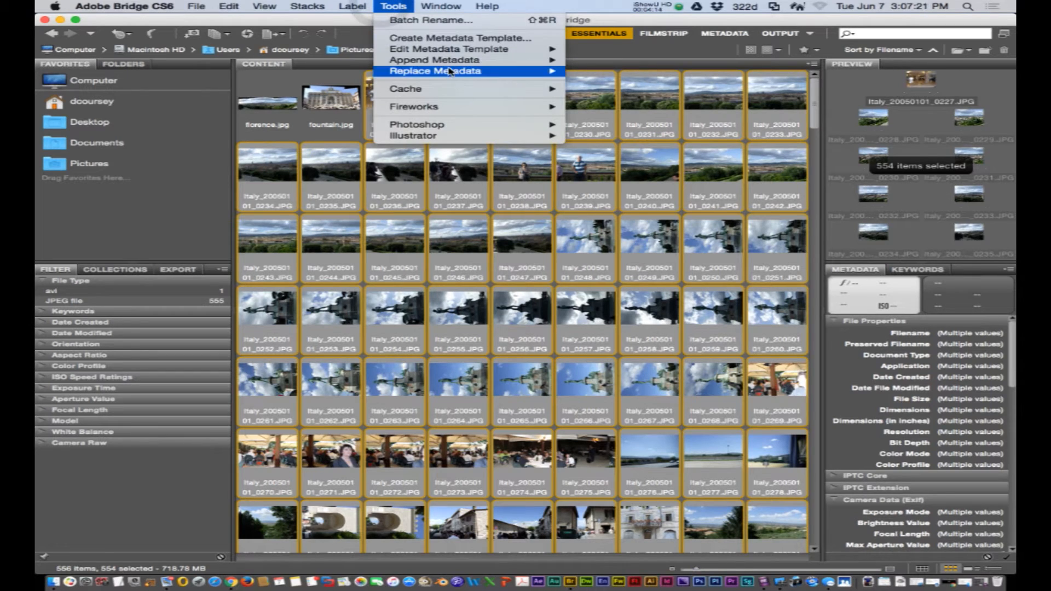
{"action": "mouse_move", "coordinate": [435, 60]}
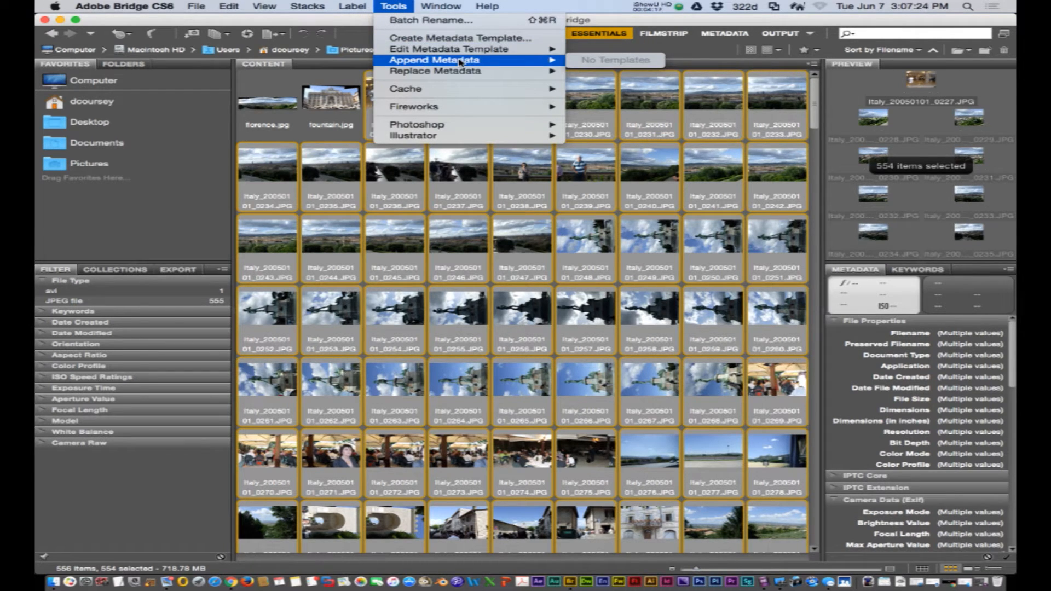
{"action": "mouse_move", "coordinate": [458, 38]}
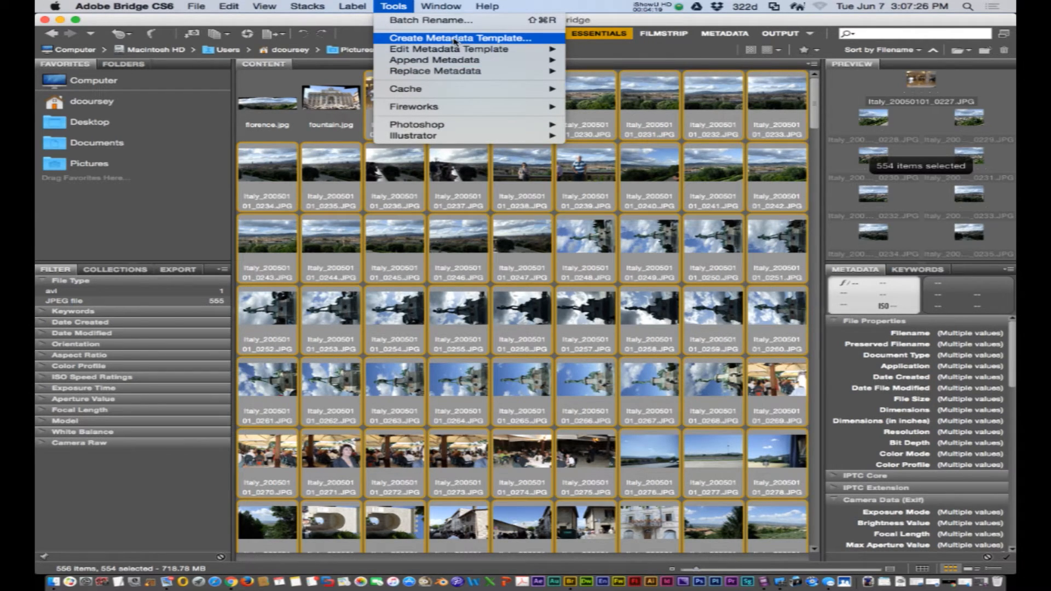
- Start a new metadata template with job title Teacher and description Italy Vacation
{"action": "left_click", "coordinate": [459, 38]}
{"action": "type", "text": "Co"}
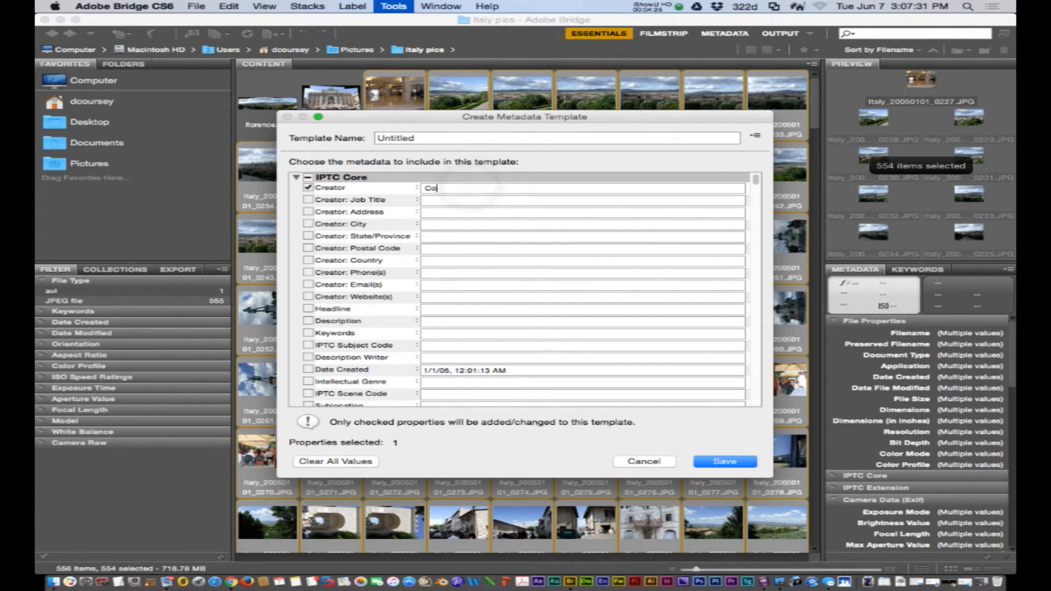
{"action": "type", "text": "Teacher"}
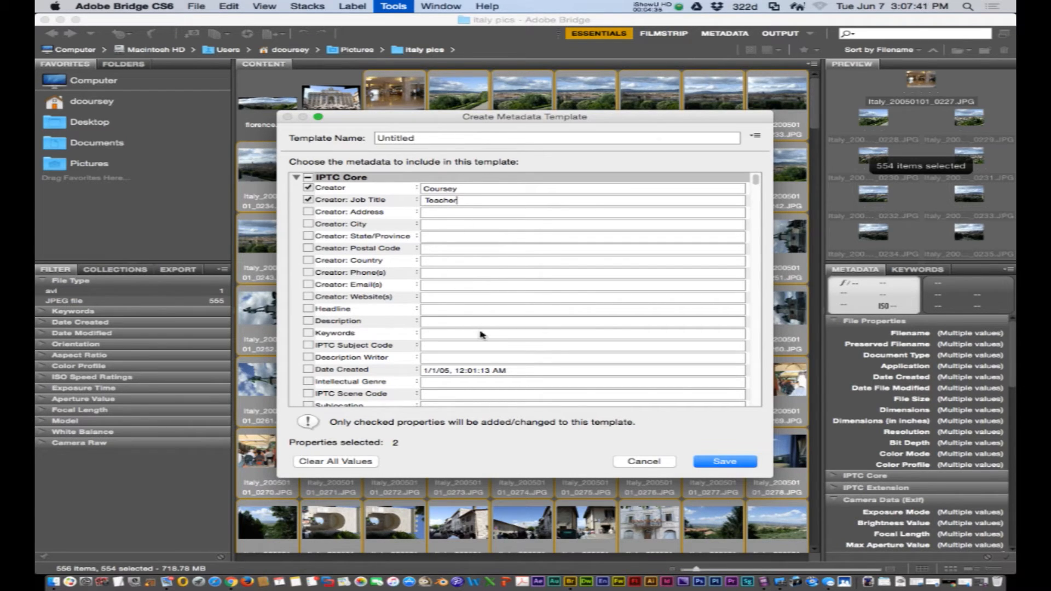
{"action": "left_click", "coordinate": [308, 321]}
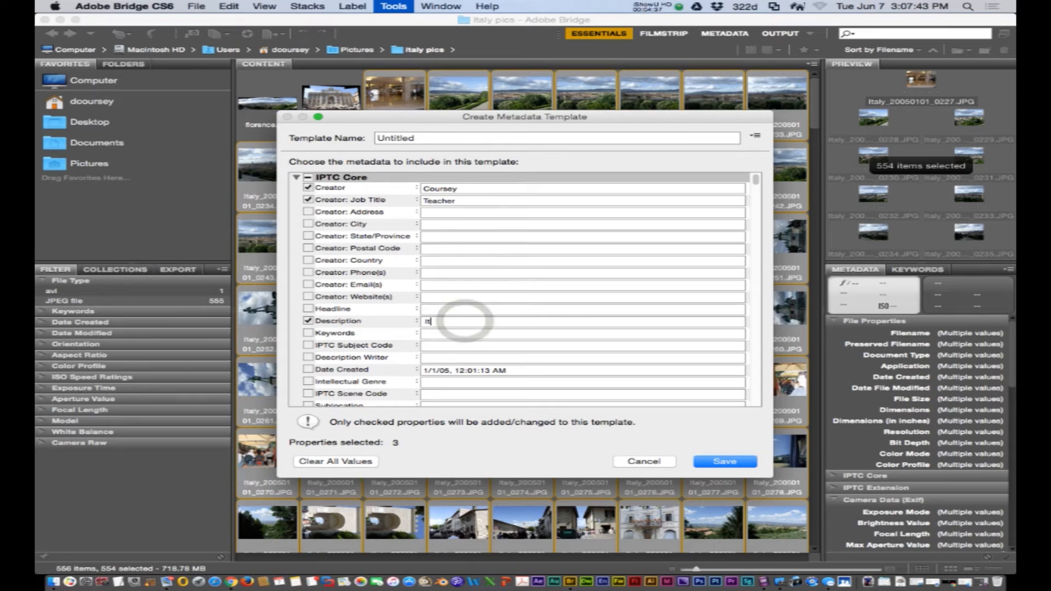
{"action": "type", "text": "Italy Vac"}
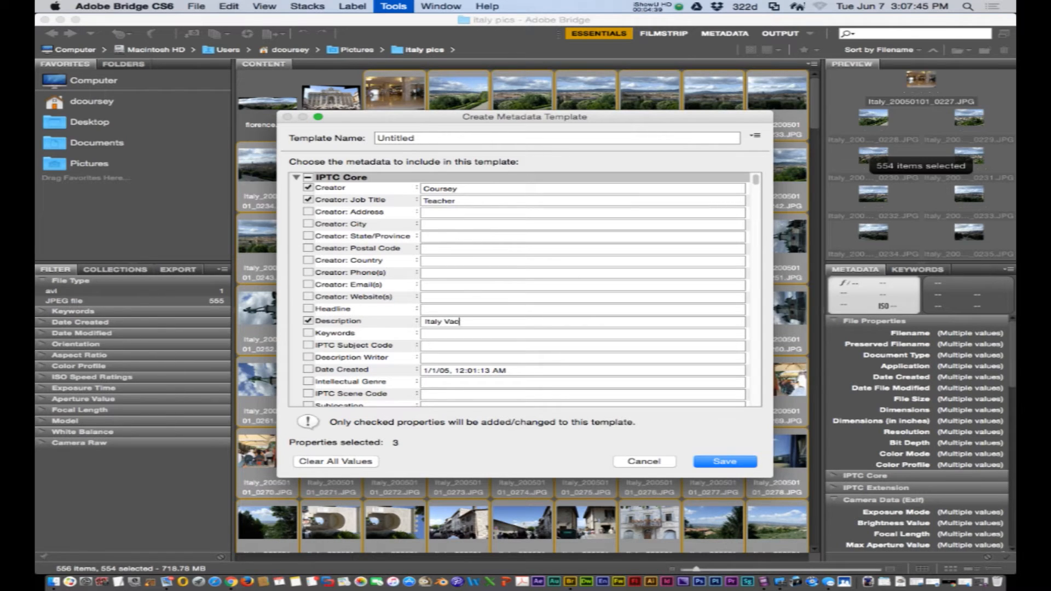
{"action": "type", "text": "ation"}
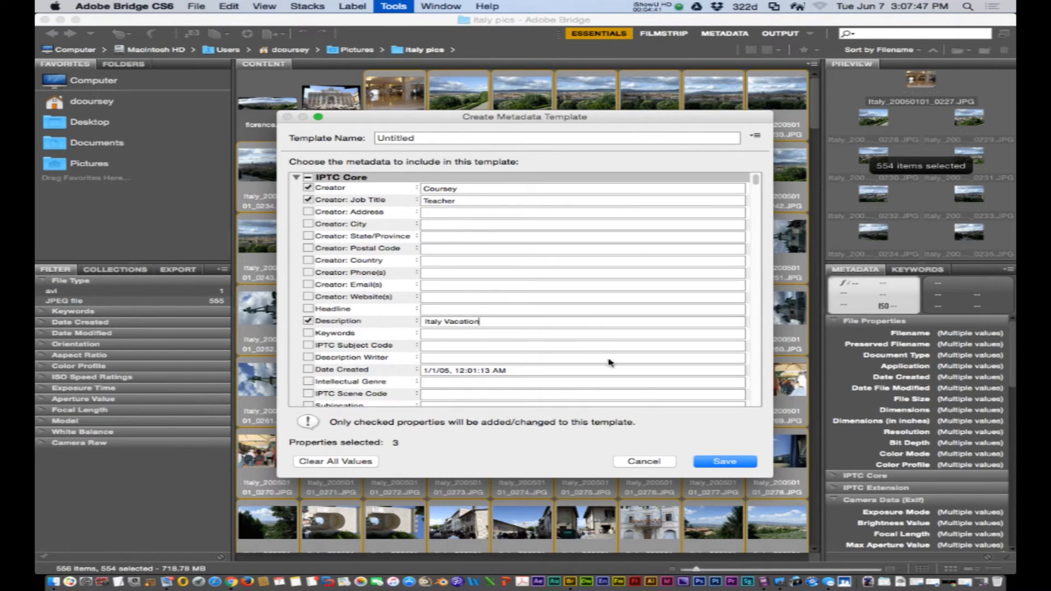
- Name the template 'Italy Template' in the Template Name field
{"action": "scroll", "scroll_direction": "down", "scroll_amount": 3}
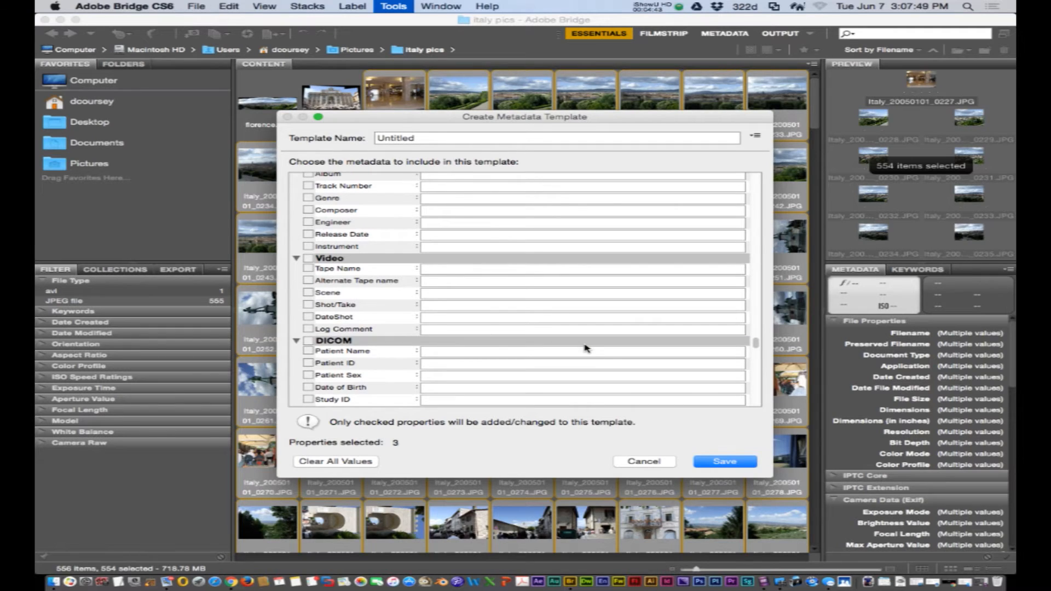
{"action": "scroll", "scroll_direction": "down", "scroll_amount": 3}
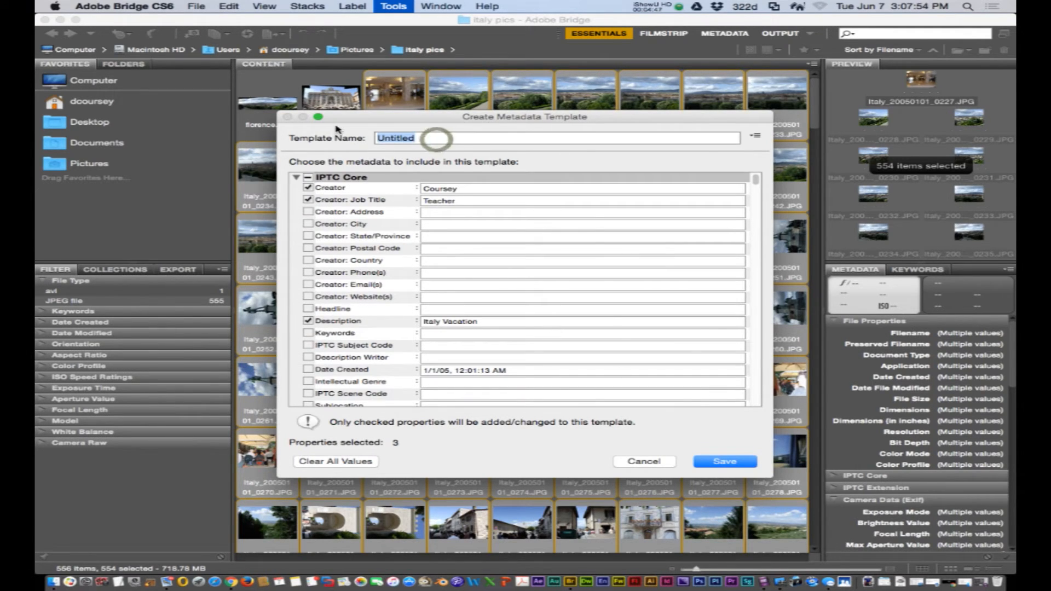
{"action": "type", "text": "Italy Tem"}
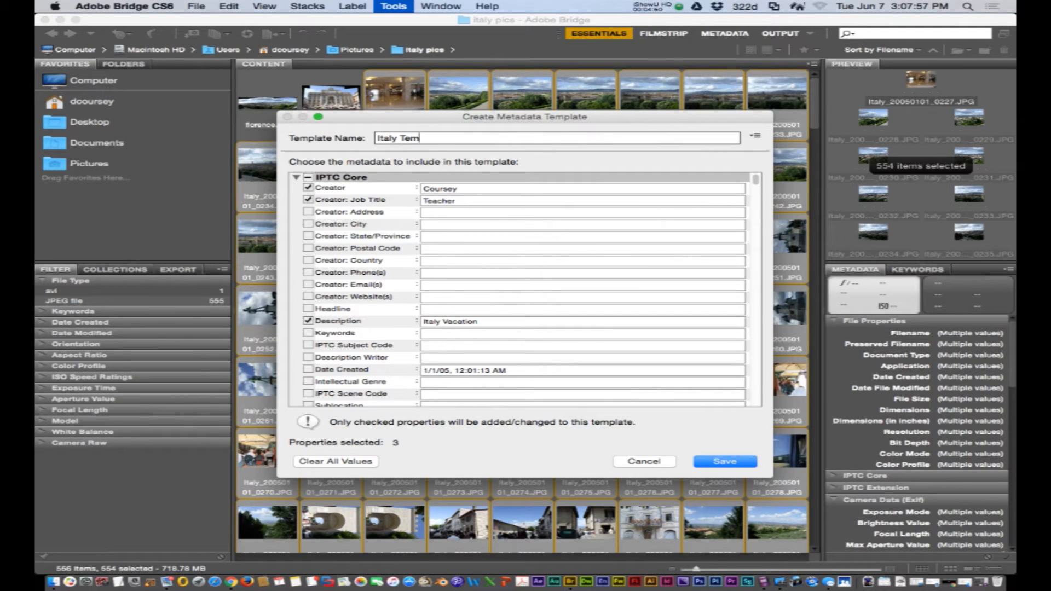
{"action": "type", "text": "plate"}
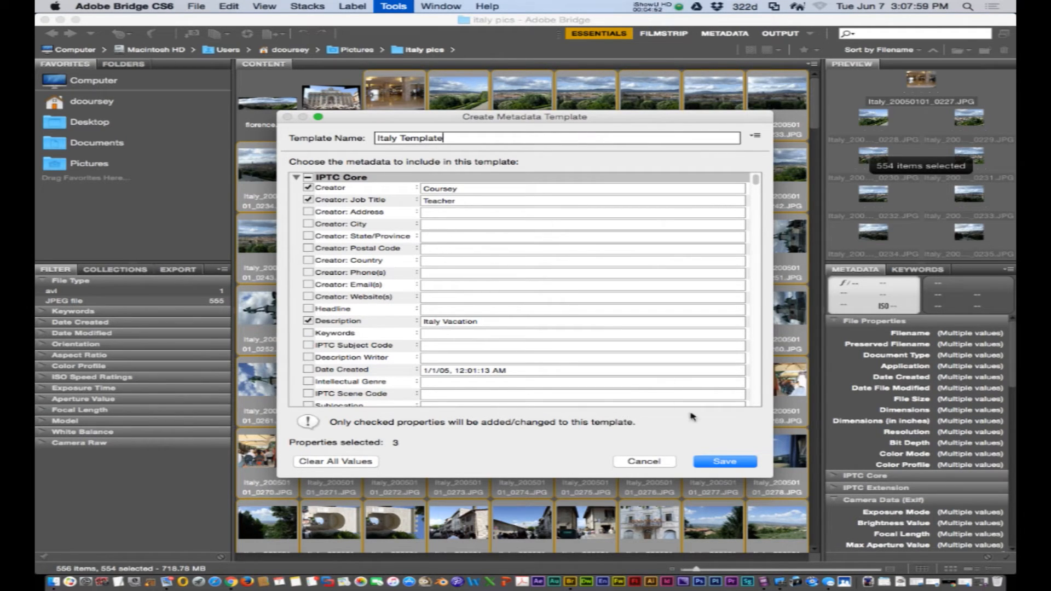
- Save the Italy Template dialog and return to the Tools menu for the selected photos
{"action": "left_click", "coordinate": [724, 461]}
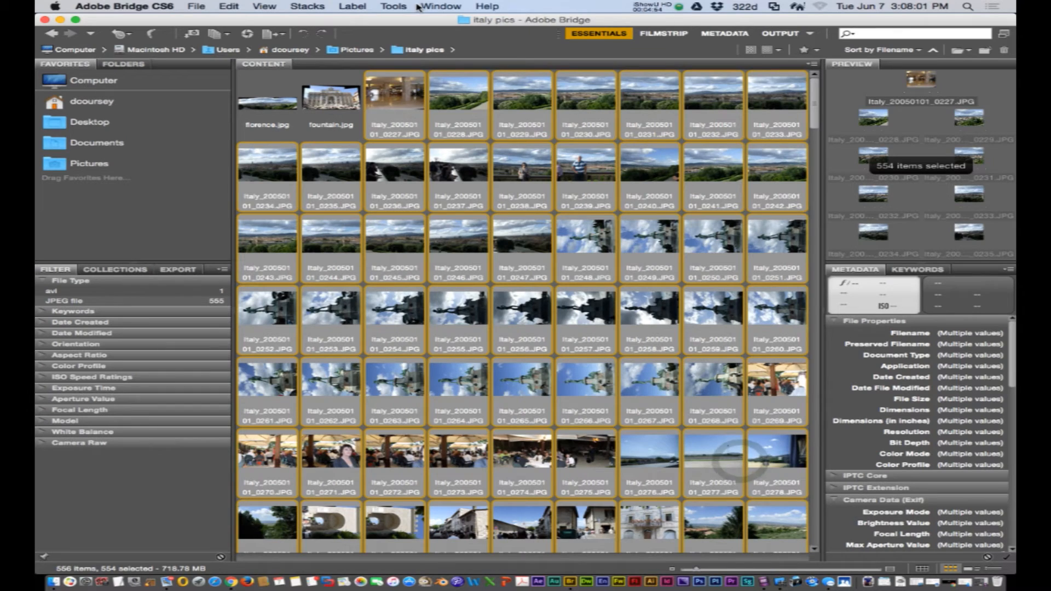
{"action": "left_click", "coordinate": [393, 6]}
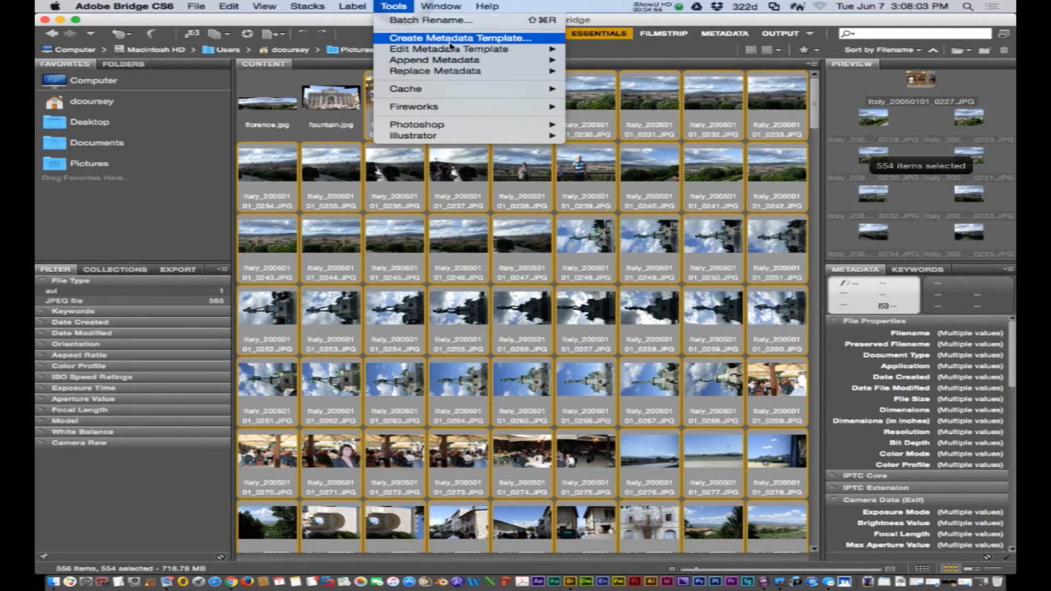
{"action": "mouse_move", "coordinate": [435, 59]}
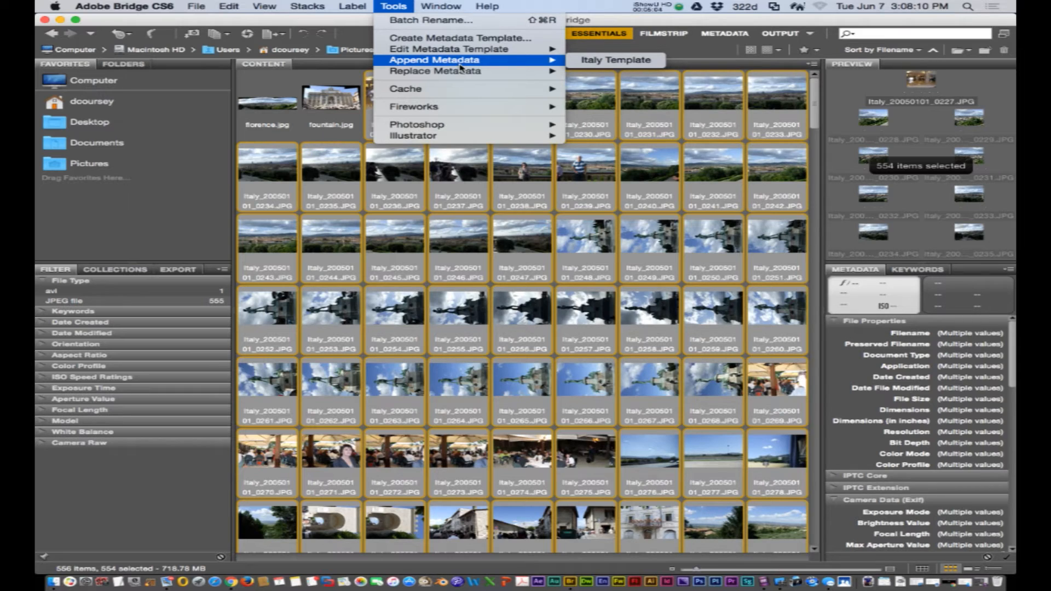
{"action": "mouse_move", "coordinate": [479, 63]}
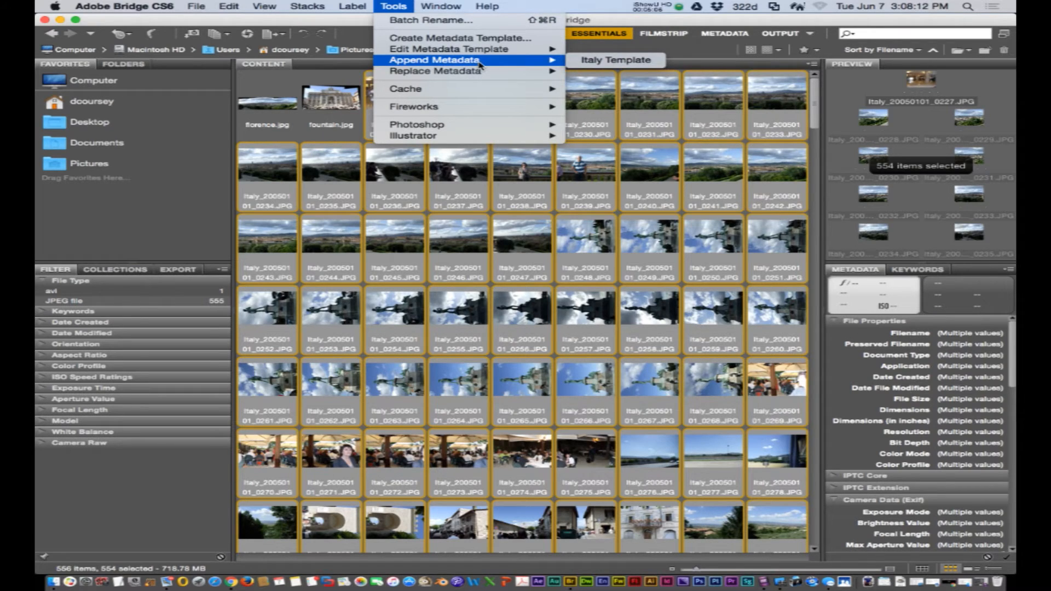
{"action": "mouse_move", "coordinate": [614, 59]}
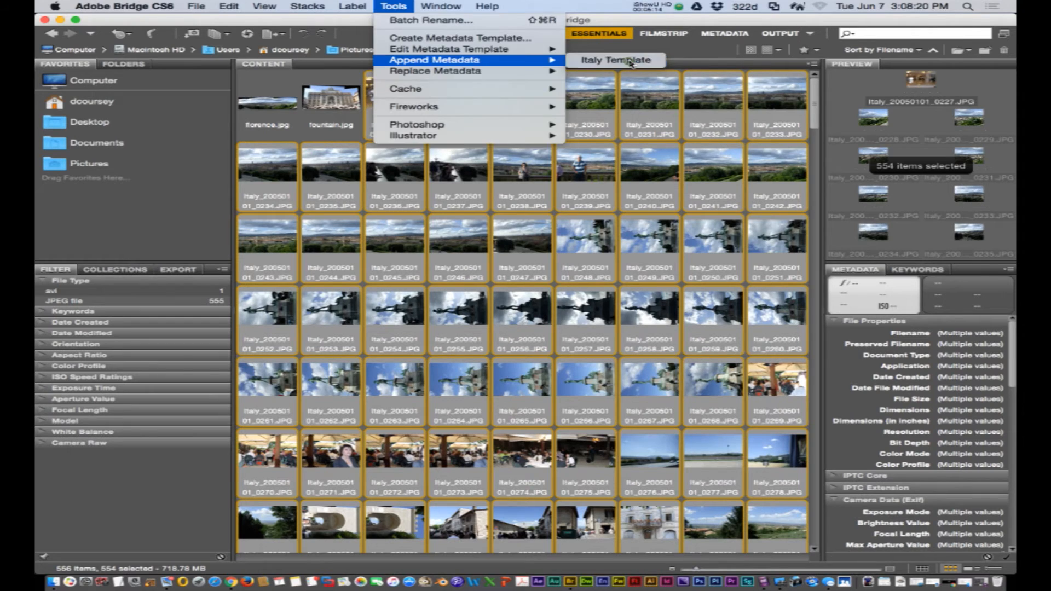
- Append the Italy Template metadata to all 554 selected photos
{"action": "left_click", "coordinate": [614, 59]}
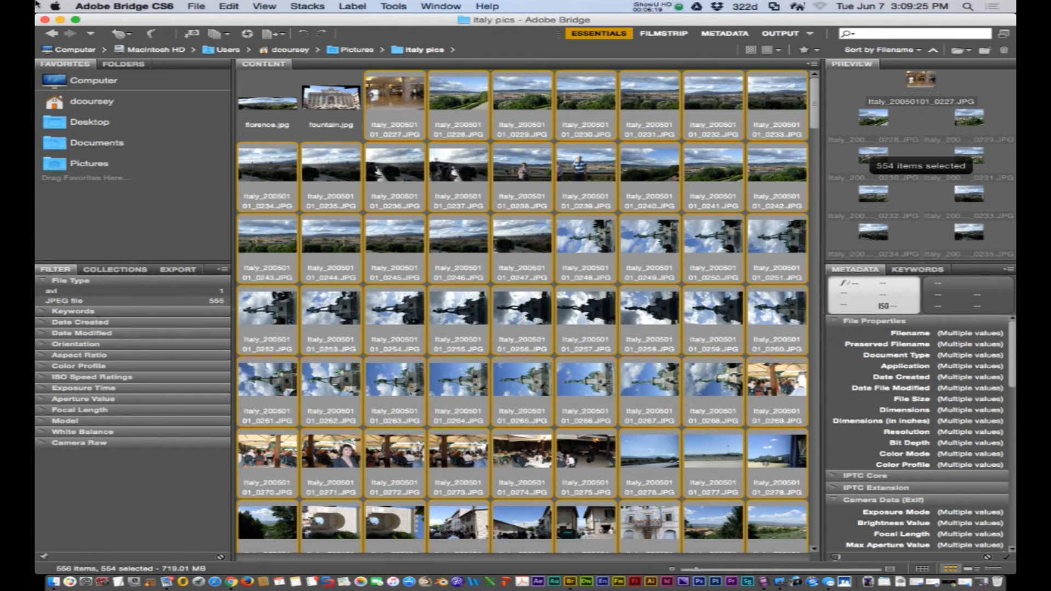
{"action": "left_click", "coordinate": [196, 7]}
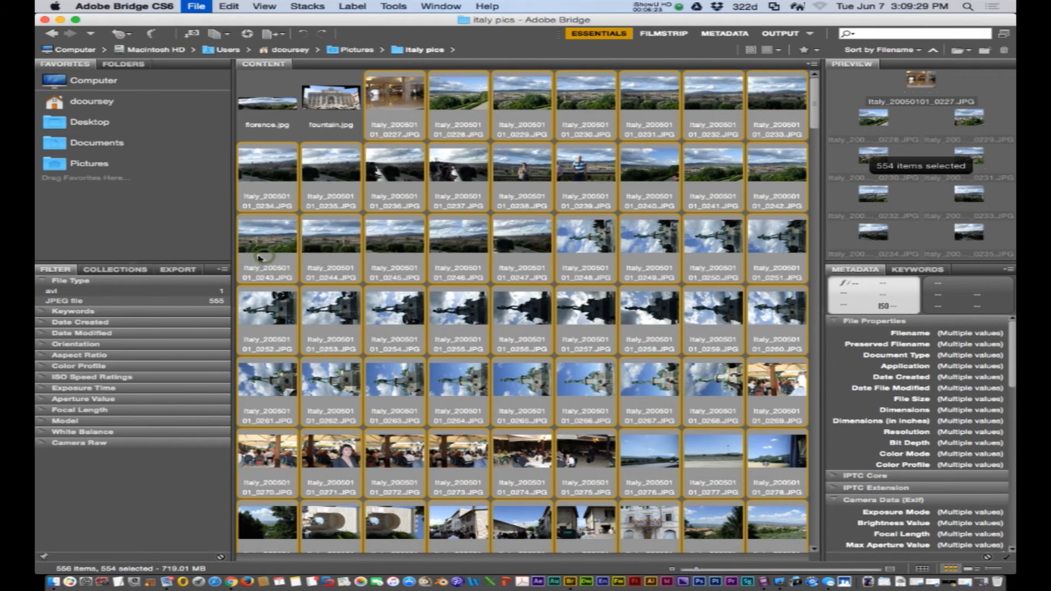
{"action": "left_click", "coordinate": [196, 7]}
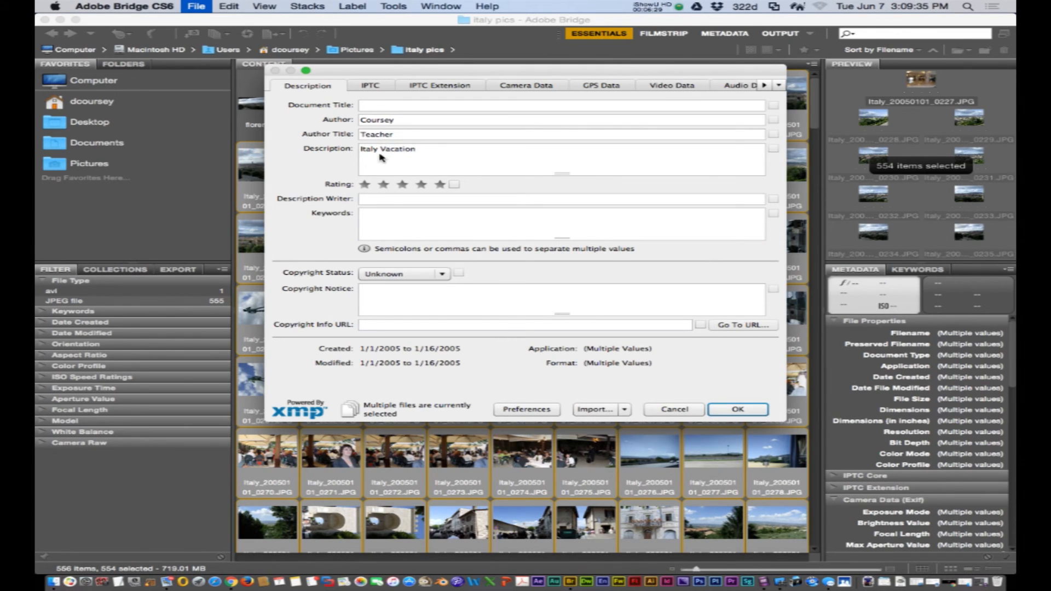
{"action": "mouse_move", "coordinate": [407, 243]}
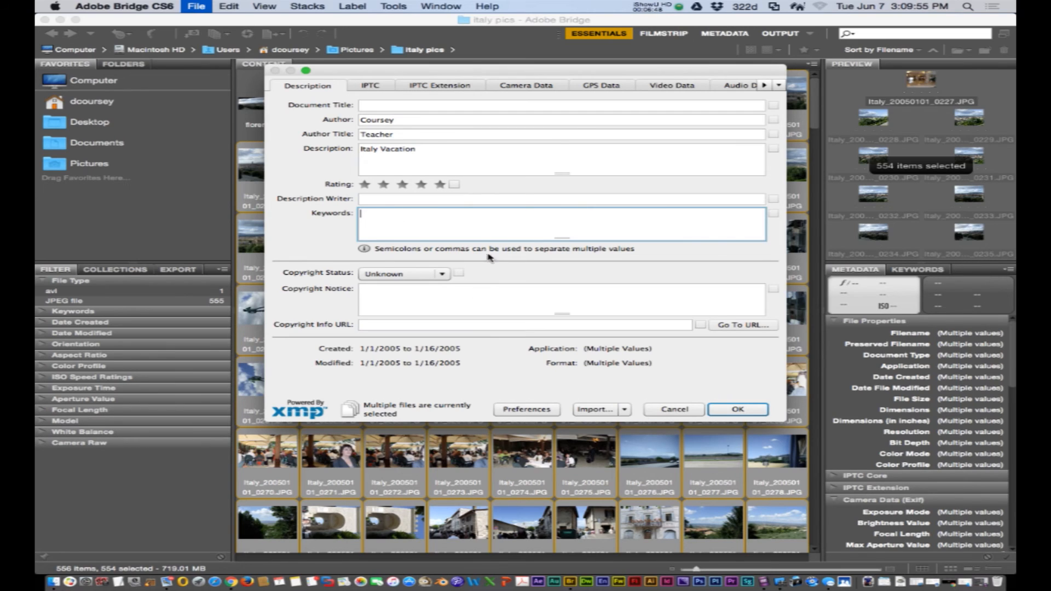
{"action": "left_click", "coordinate": [370, 86]}
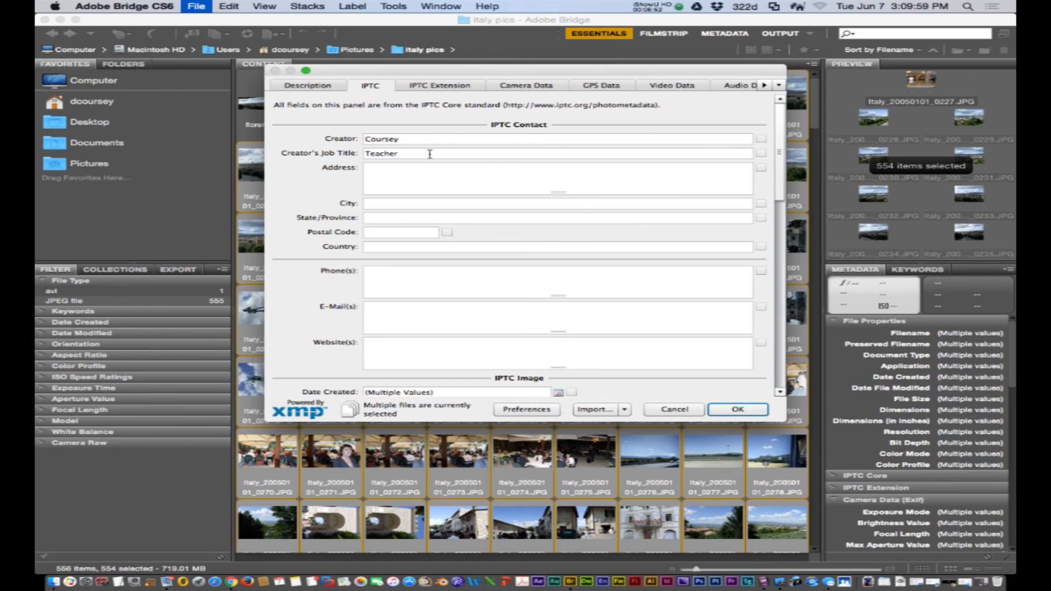
{"action": "mouse_move", "coordinate": [714, 396]}
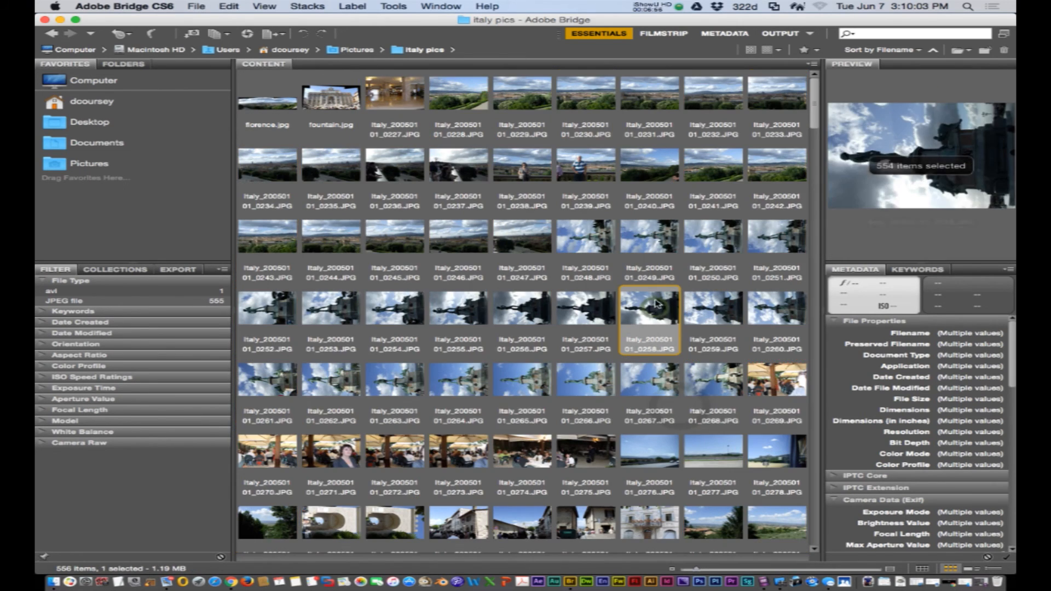
{"action": "left_click", "coordinate": [196, 7]}
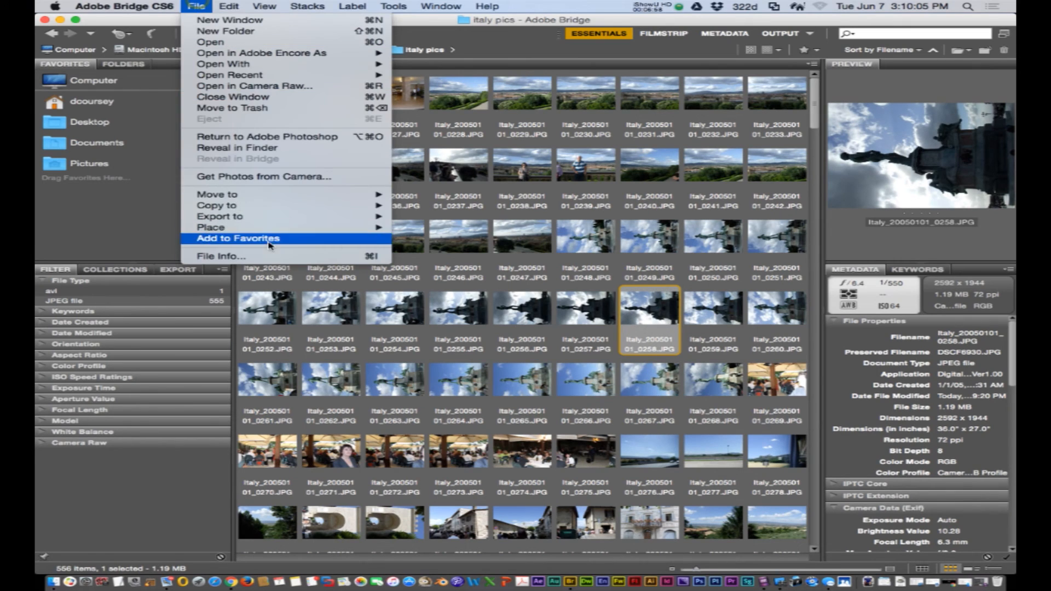
{"action": "left_click", "coordinate": [222, 255]}
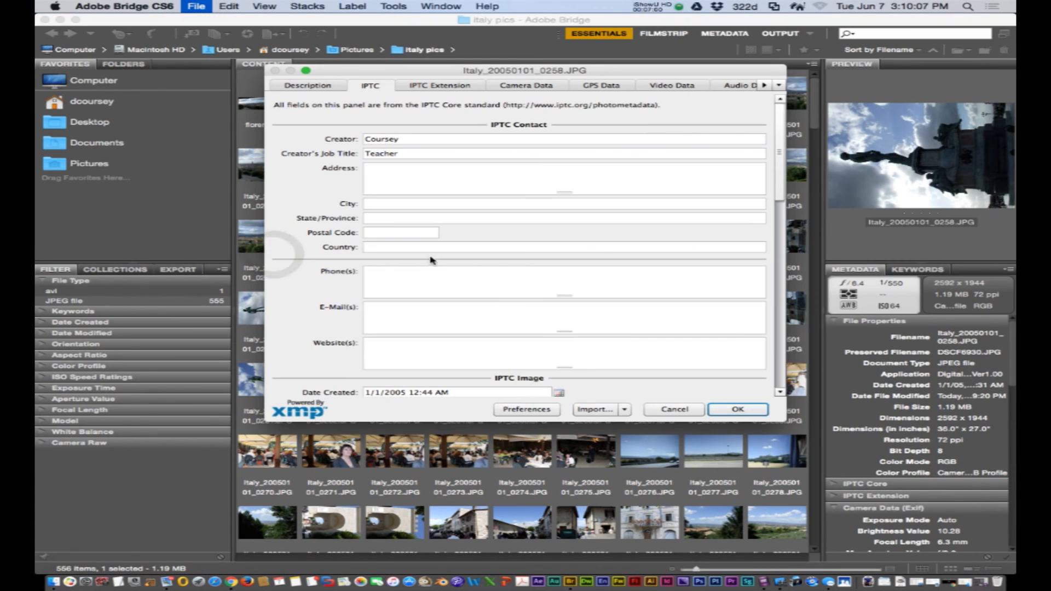
{"action": "mouse_move", "coordinate": [400, 185]}
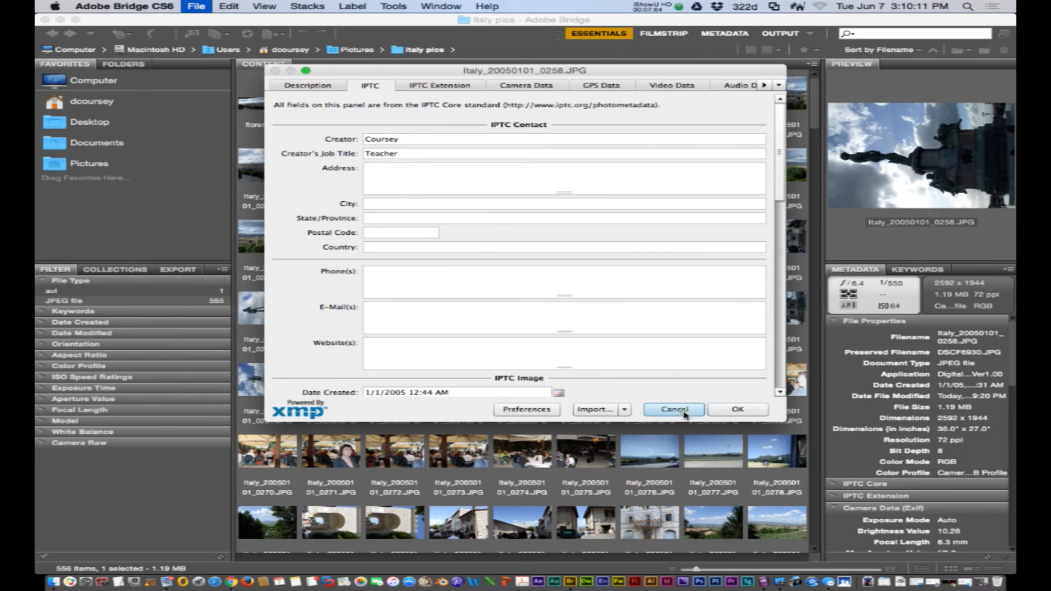
{"action": "left_click", "coordinate": [673, 408]}
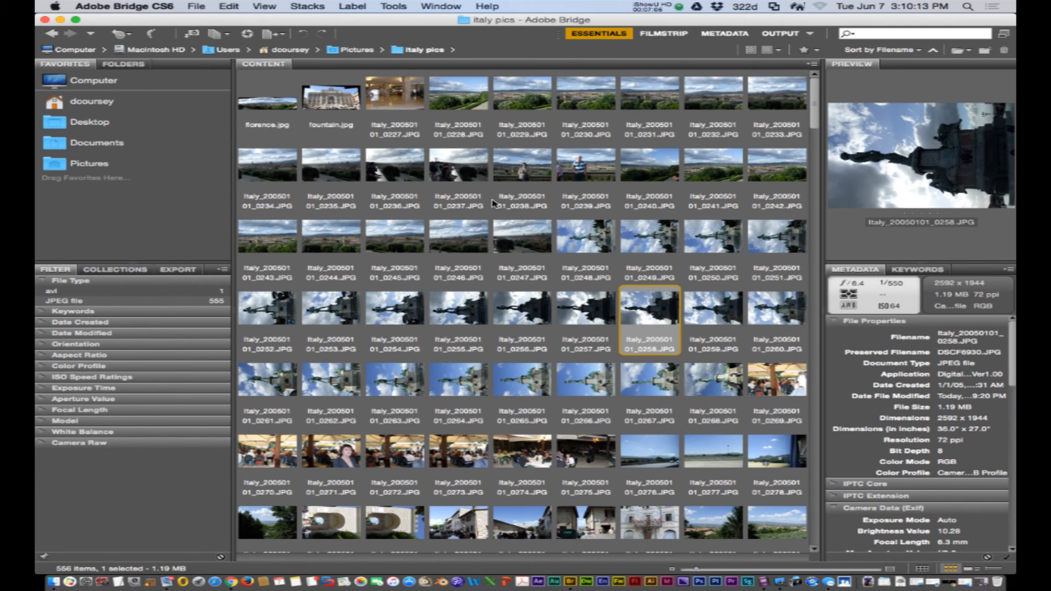
{"action": "mouse_move", "coordinate": [482, 256]}
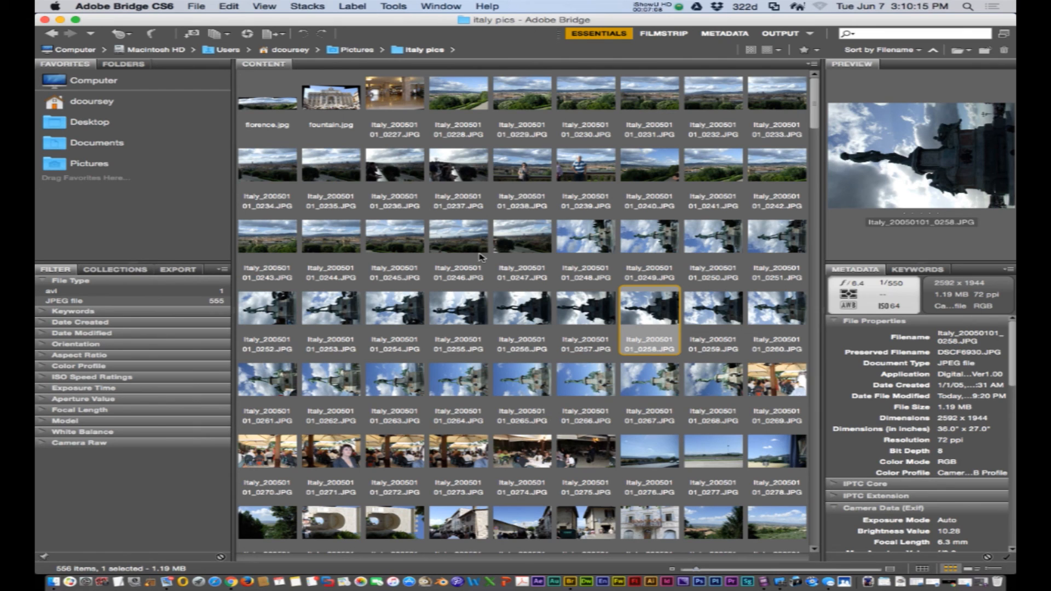
{"action": "mouse_move", "coordinate": [484, 428]}
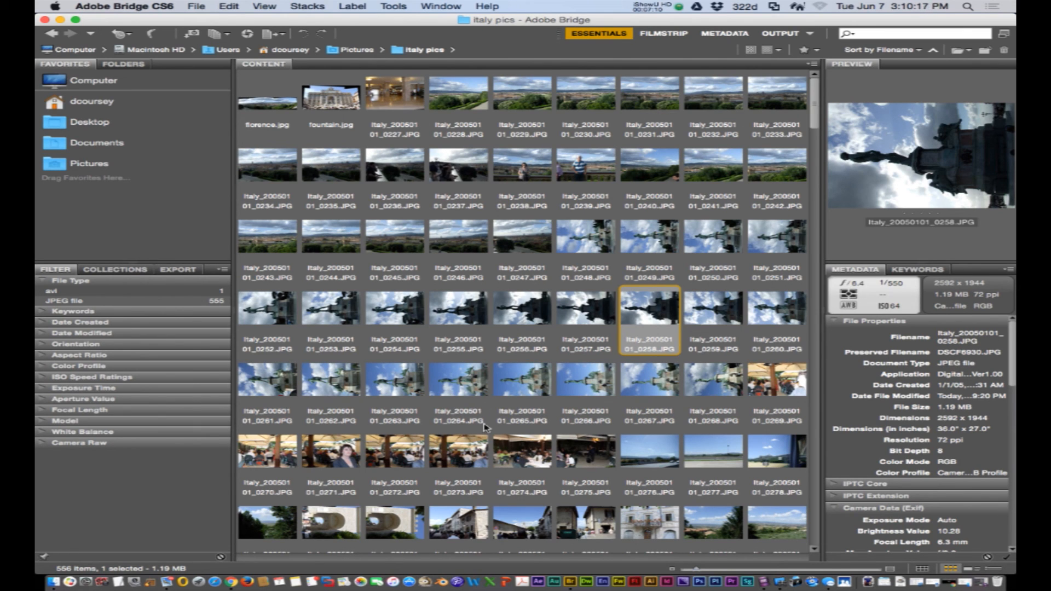
- Browse the renamed photos, then bring up the Tools menu of batch and metadata commands
{"action": "scroll", "scroll_direction": "down", "scroll_amount": 3}
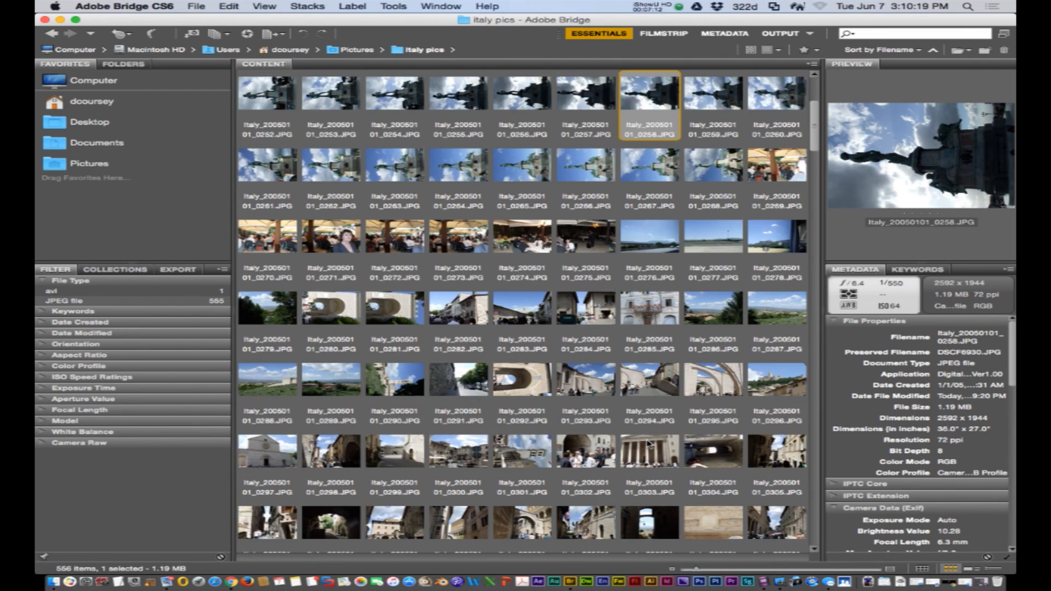
{"action": "scroll", "scroll_direction": "down", "scroll_amount": 3}
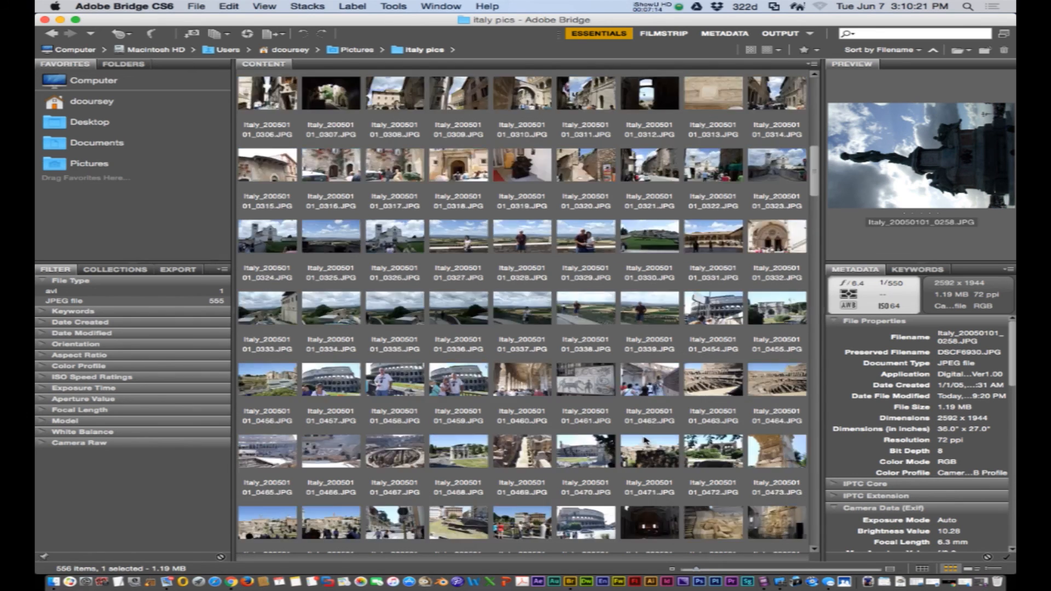
{"action": "scroll", "scroll_direction": "up", "scroll_amount": 3}
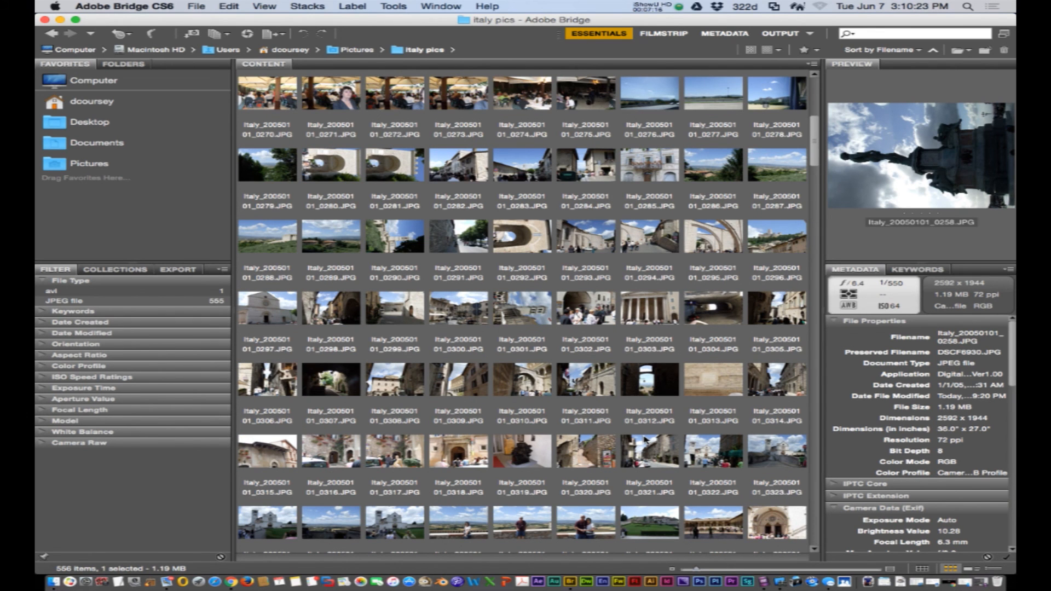
{"action": "mouse_move", "coordinate": [518, 217]}
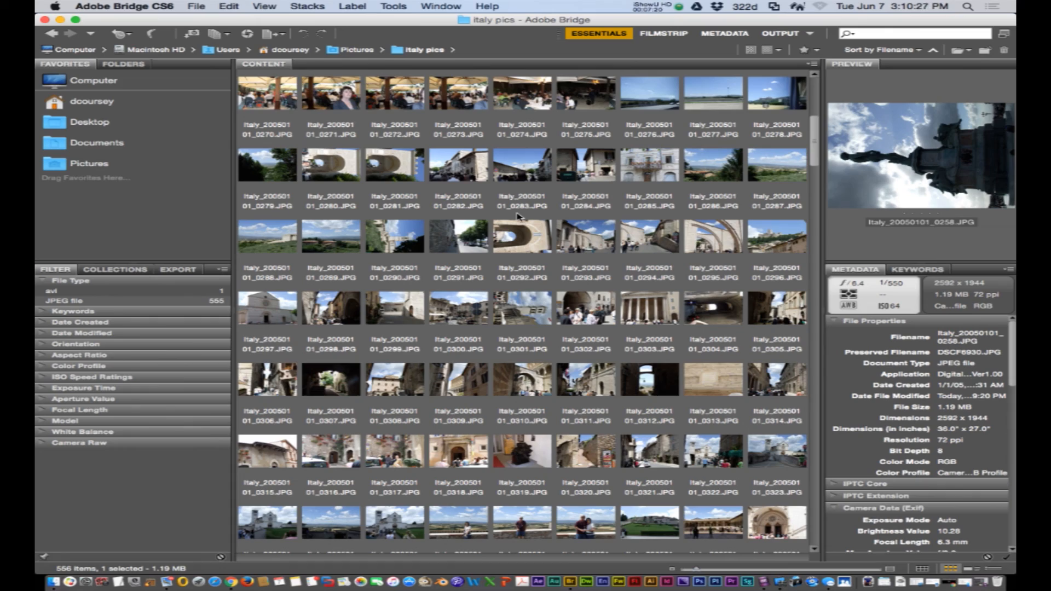
{"action": "scroll", "scroll_direction": "up", "scroll_amount": 3}
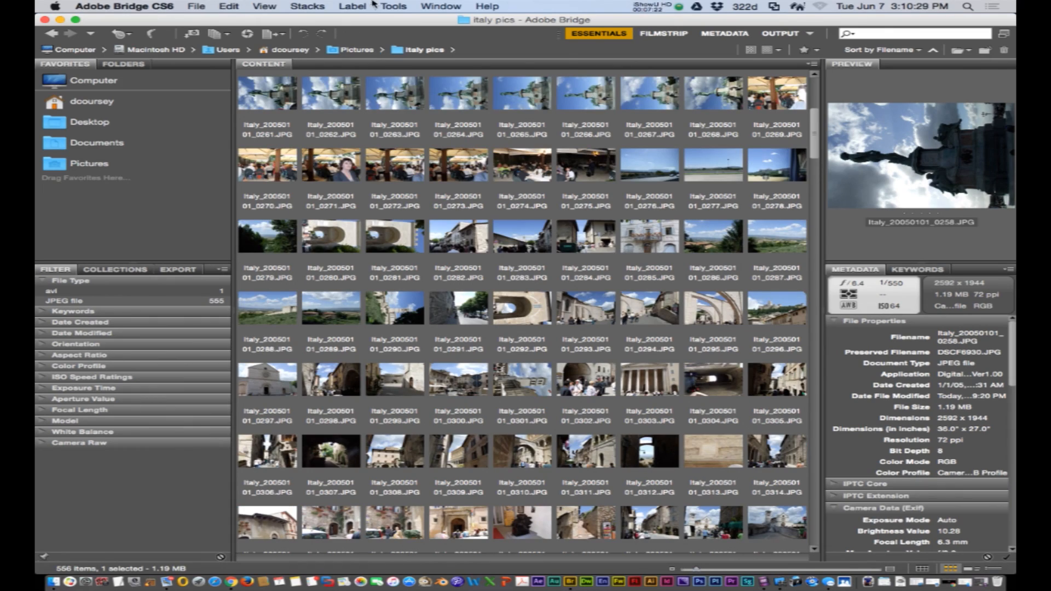
{"action": "left_click", "coordinate": [393, 7]}
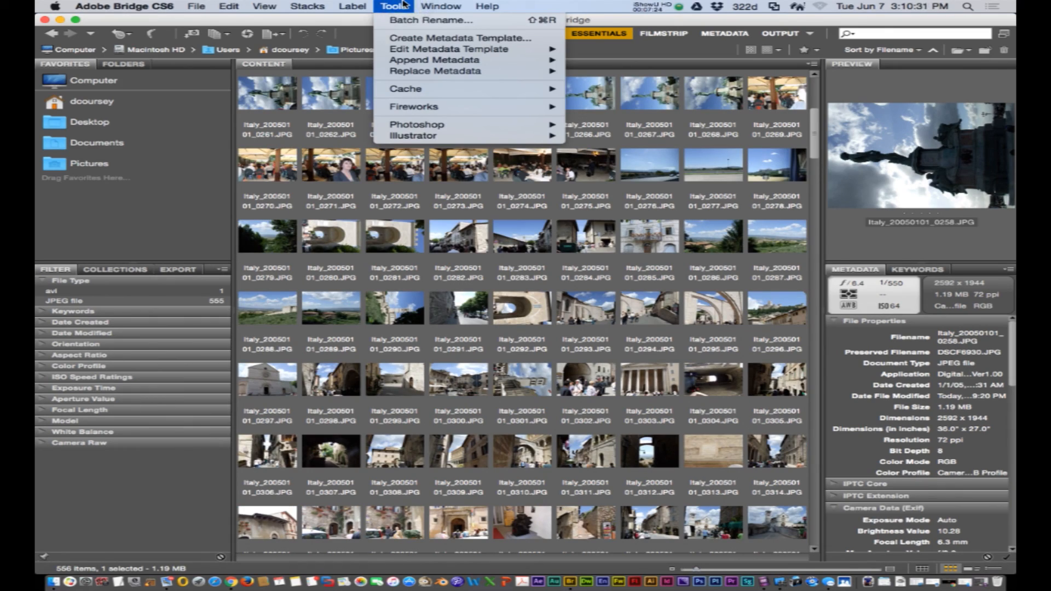